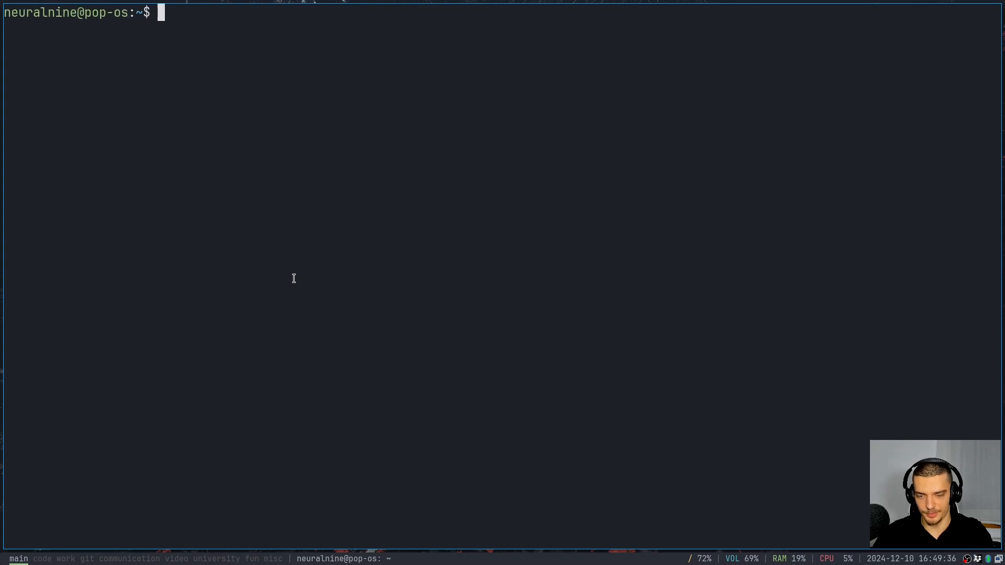
Run pip3 install latexify-py in the Terminal to install the latexify package
{"action": "type", "text": "pip3"}
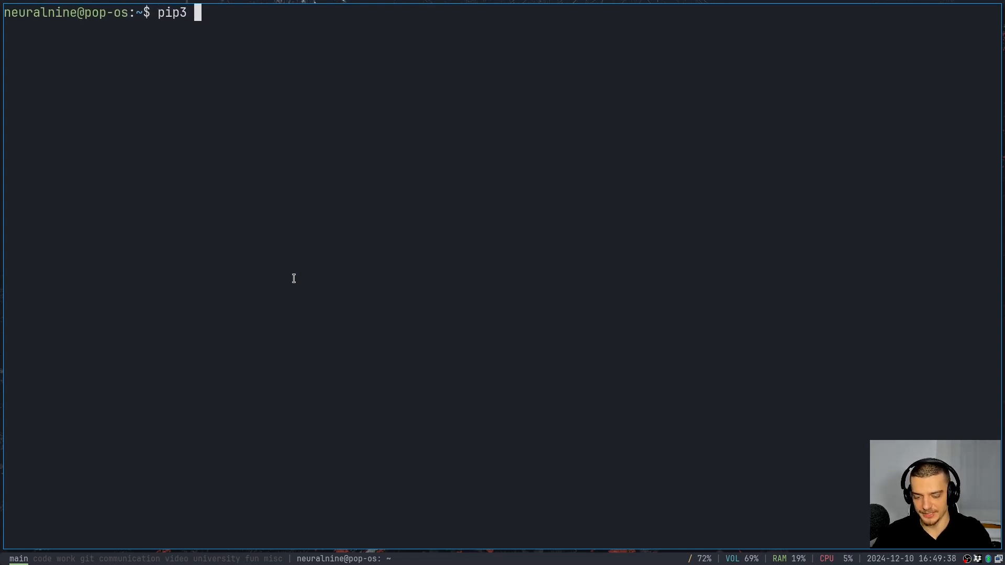
{"action": "type", "text": "install late"}
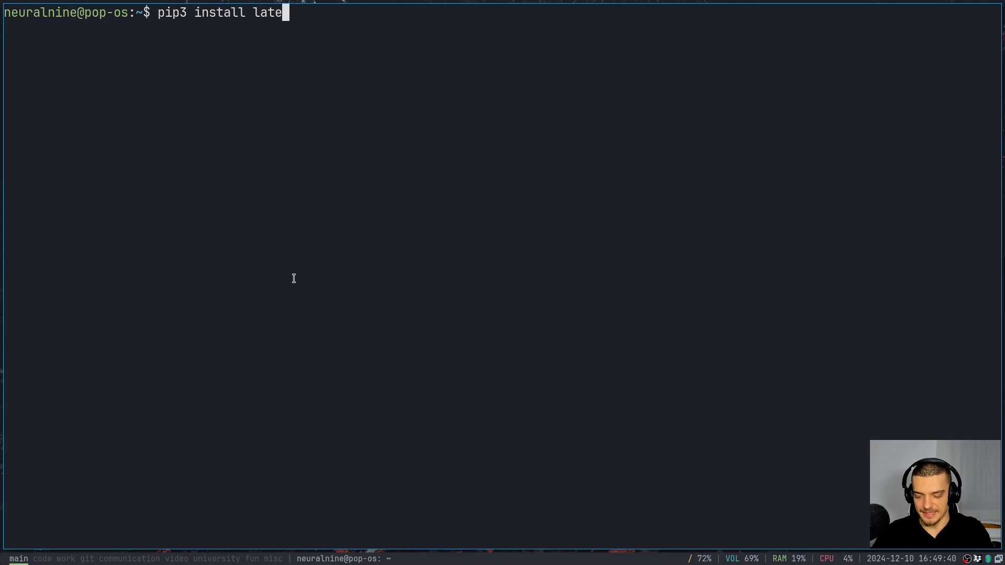
{"action": "type", "text": "xify"}
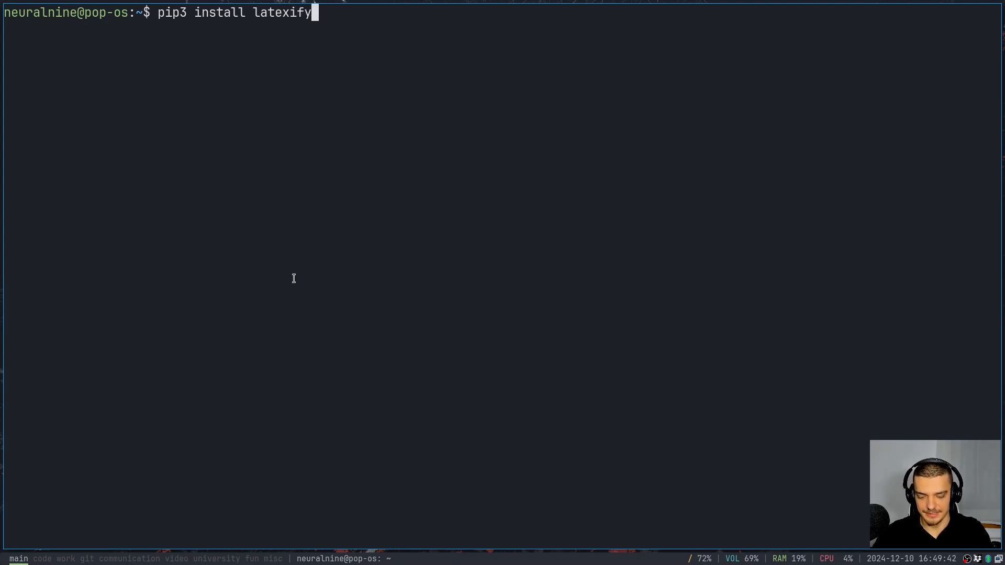
{"action": "type", "text": "-py"}
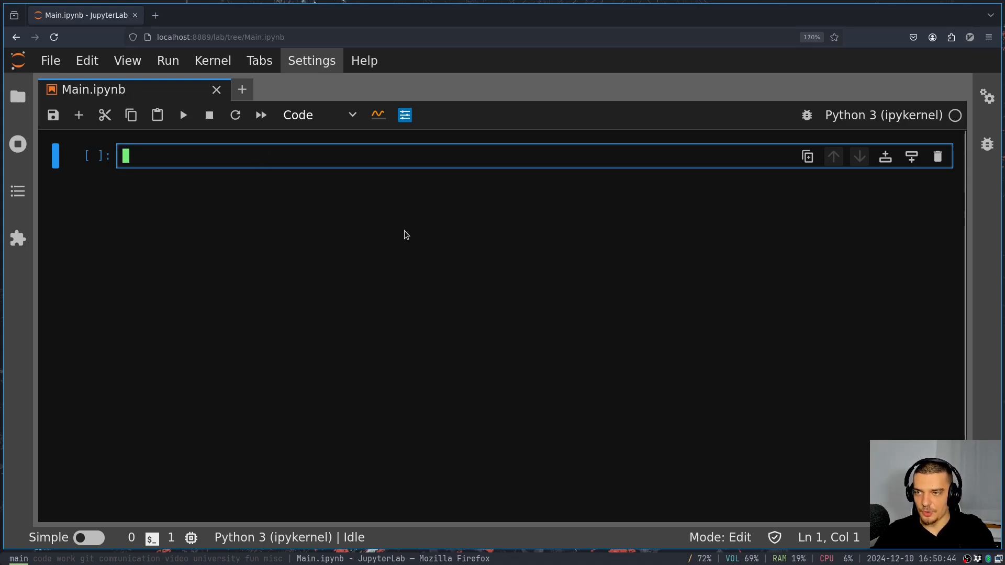
Import math and latexify and define sigmoid(z) returning 1 / (1 + math.exp(-z))
{"action": "type", "text": "import math"}
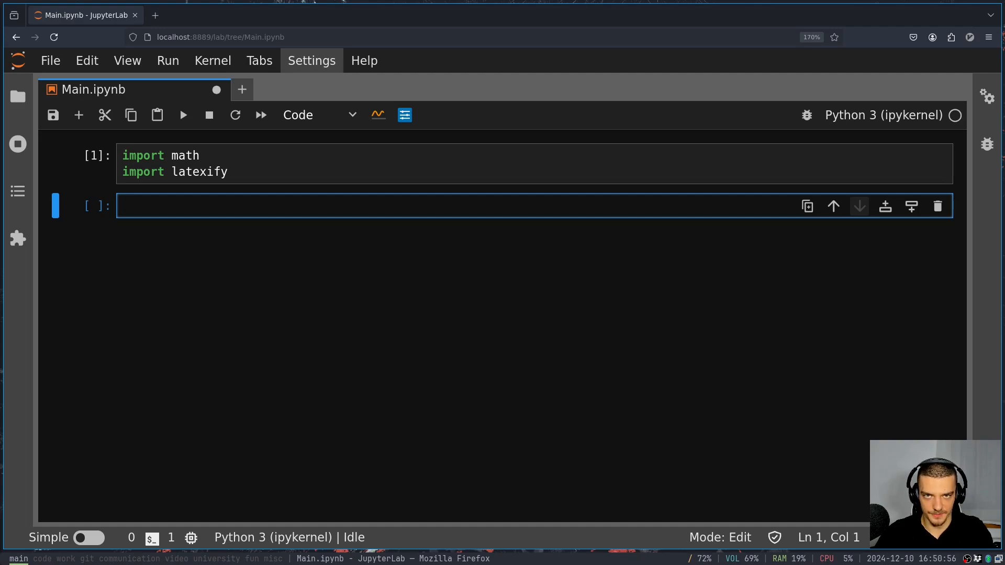
{"action": "type", "text": "def sig"}
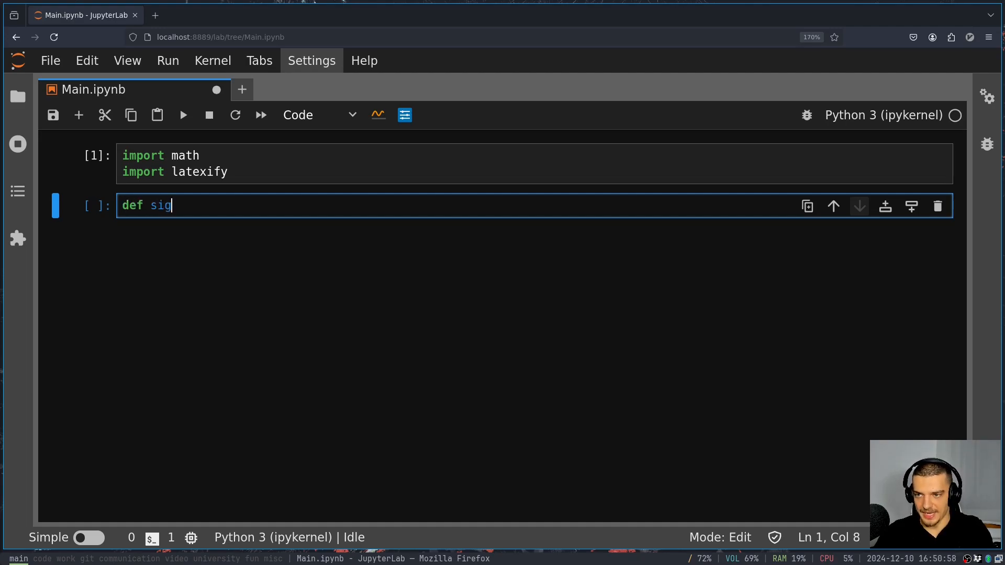
{"action": "type", "text": "moid(x"}
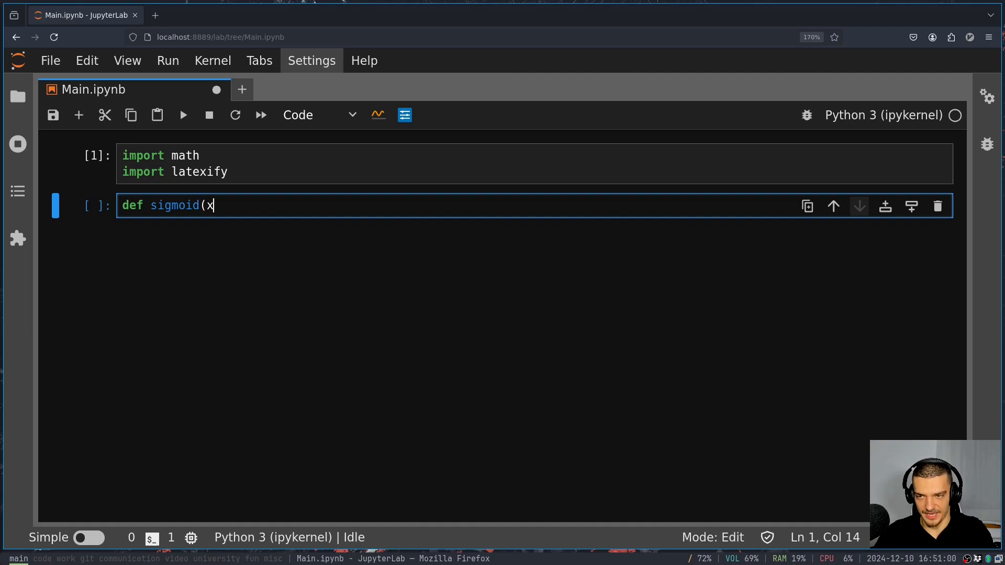
{"action": "type", "text": ")"}
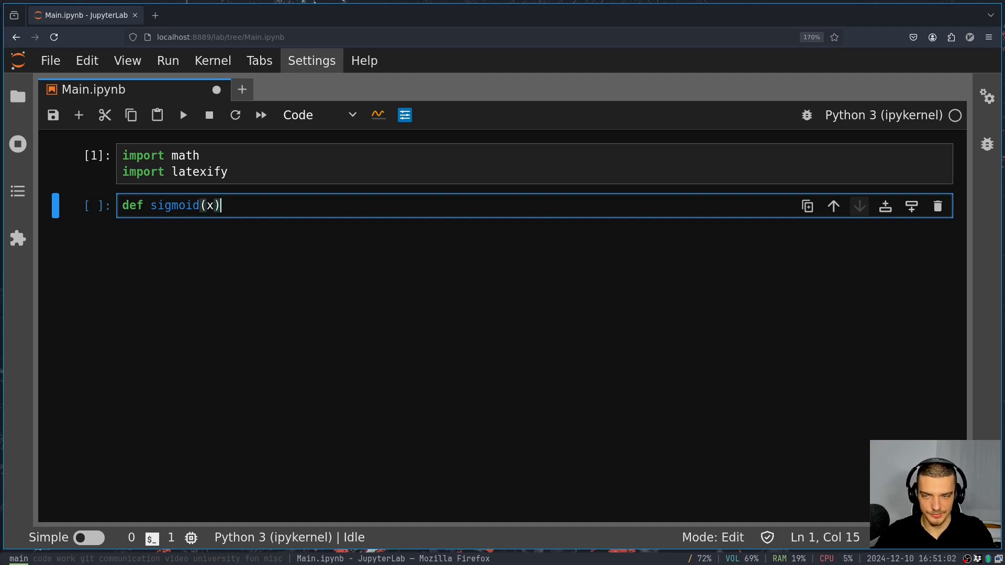
{"action": "type", "text": "z"}
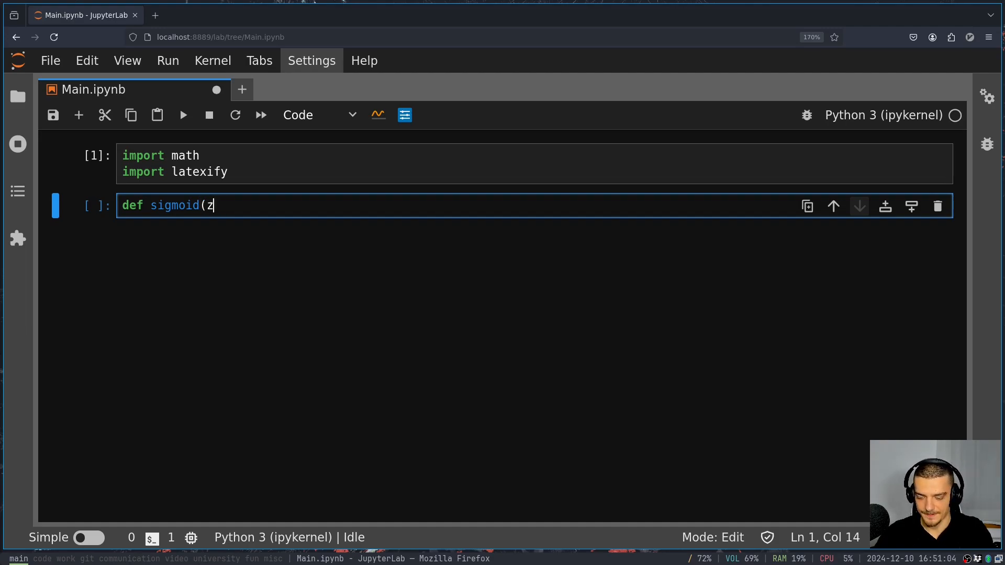
{"action": "type", "text": "):"}
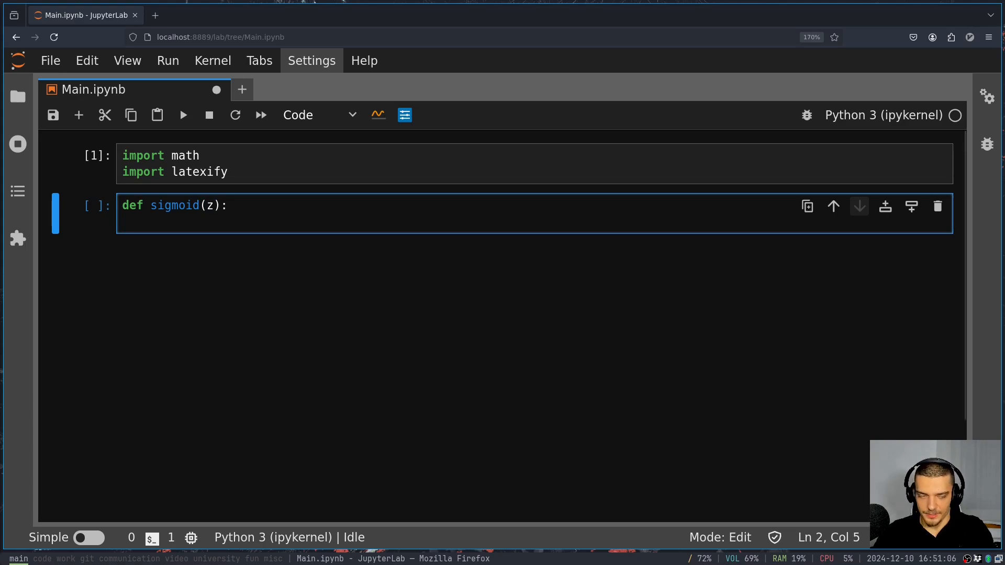
{"action": "type", "text": "return 1 /"}
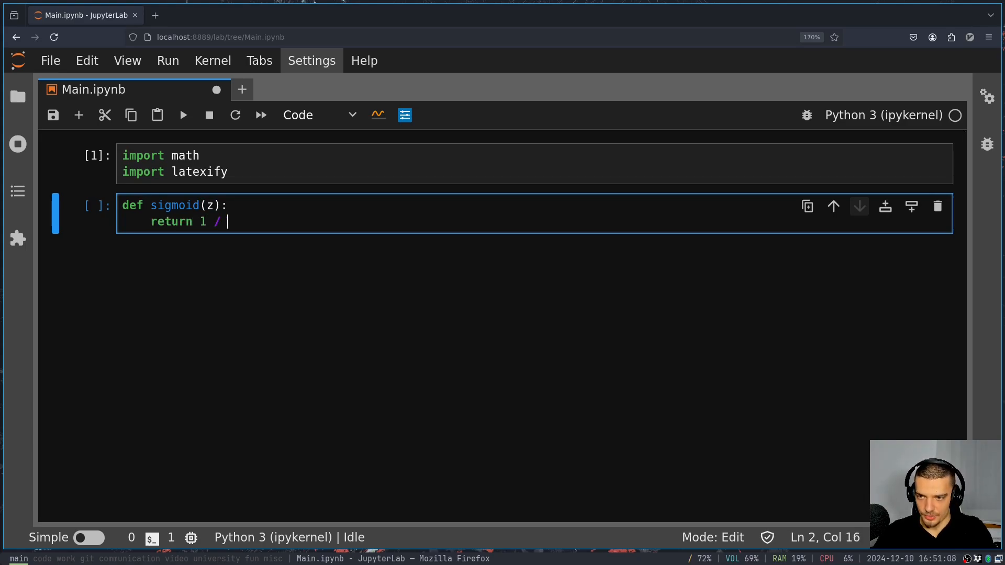
{"action": "type", "text": "(1 + ma"}
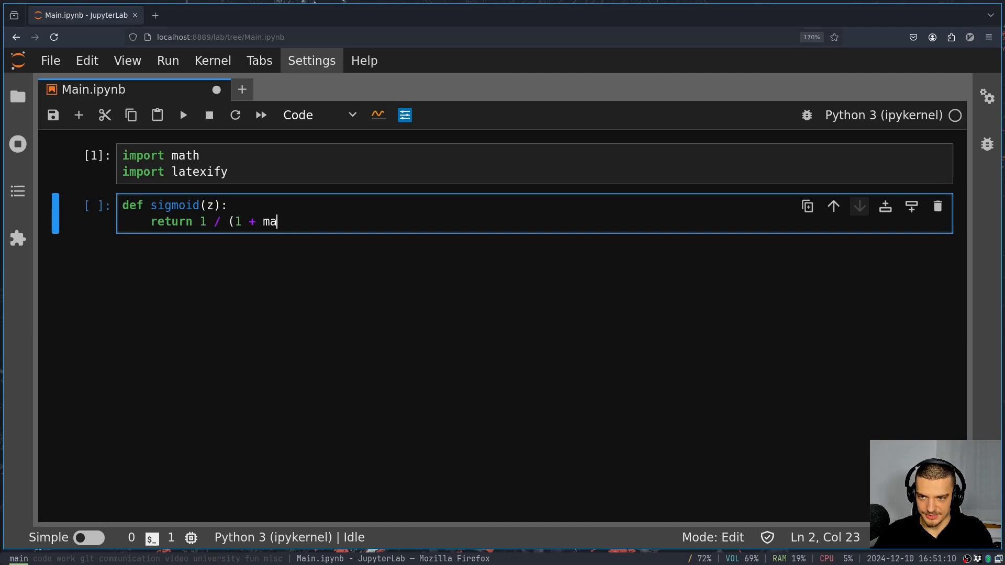
{"action": "type", "text": "th.exp("}
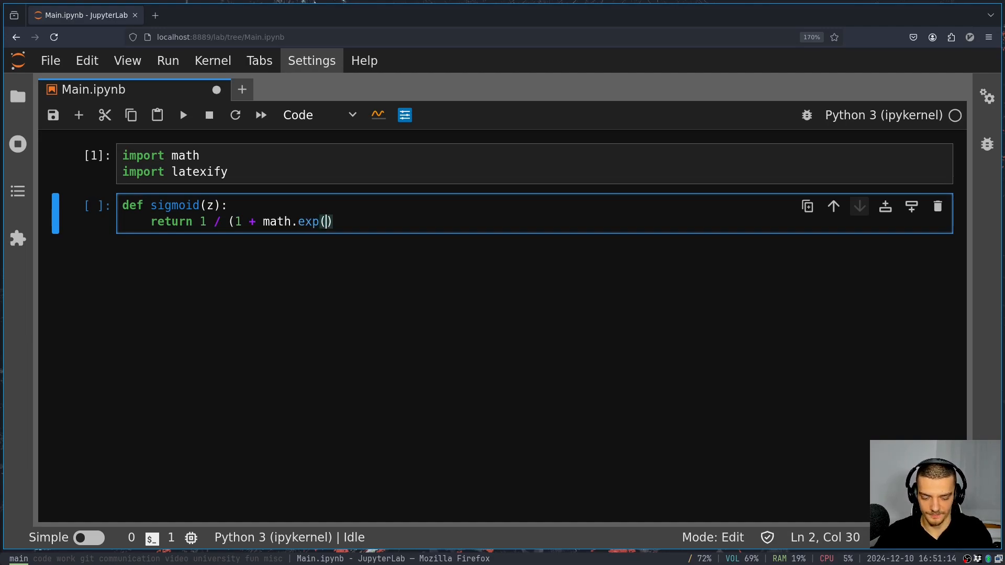
{"action": "type", "text": "-z"}
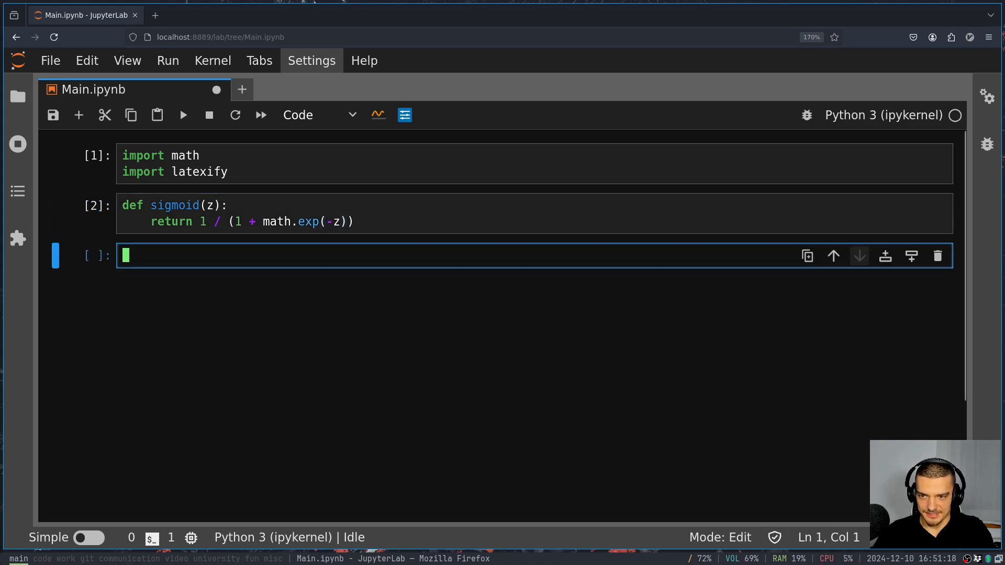
Evaluate sigmoid(10) to confirm it returns about 0.99995
{"action": "type", "text": "sigmoid"}
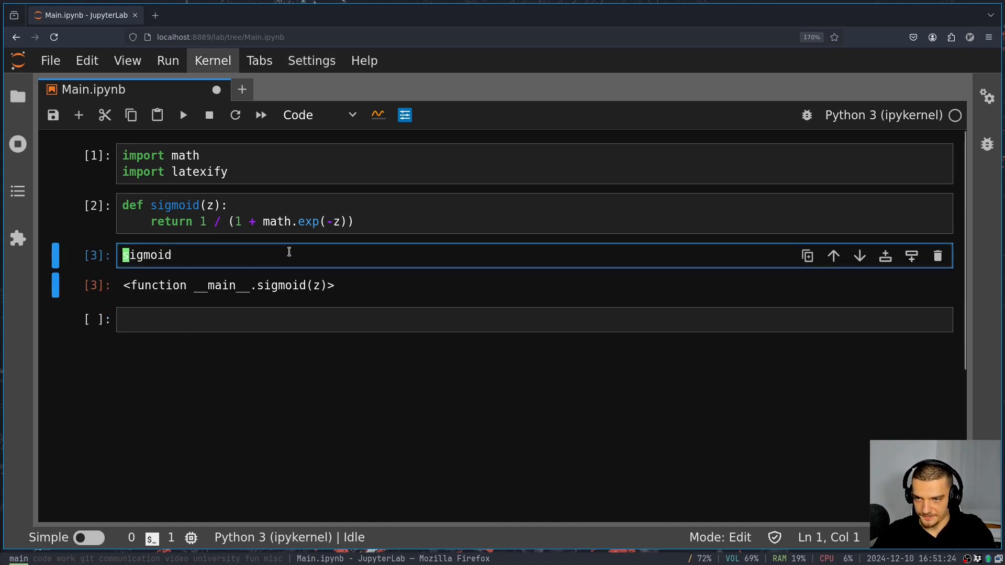
{"action": "type", "text": "(10"}
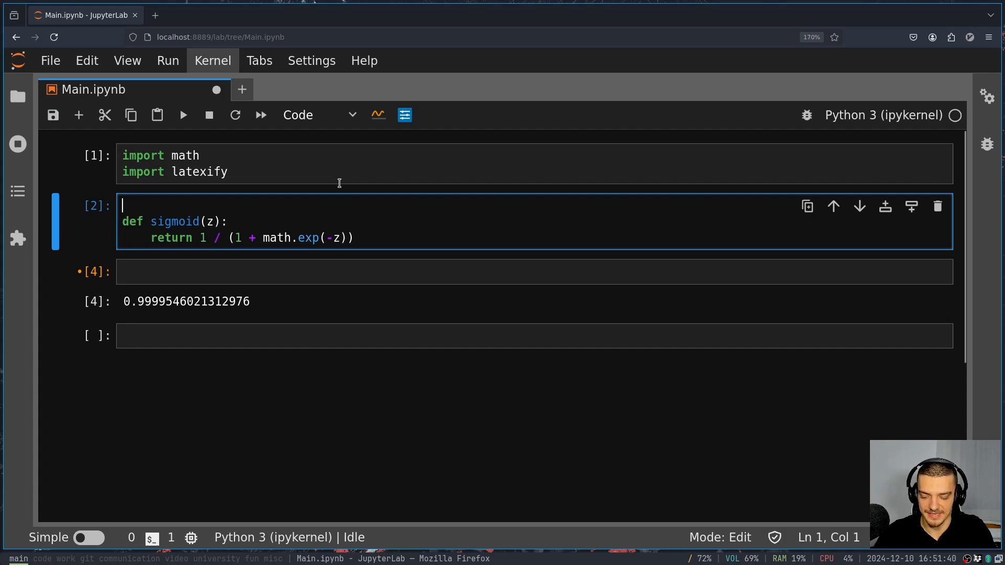
{"action": "type", "text": "@late"}
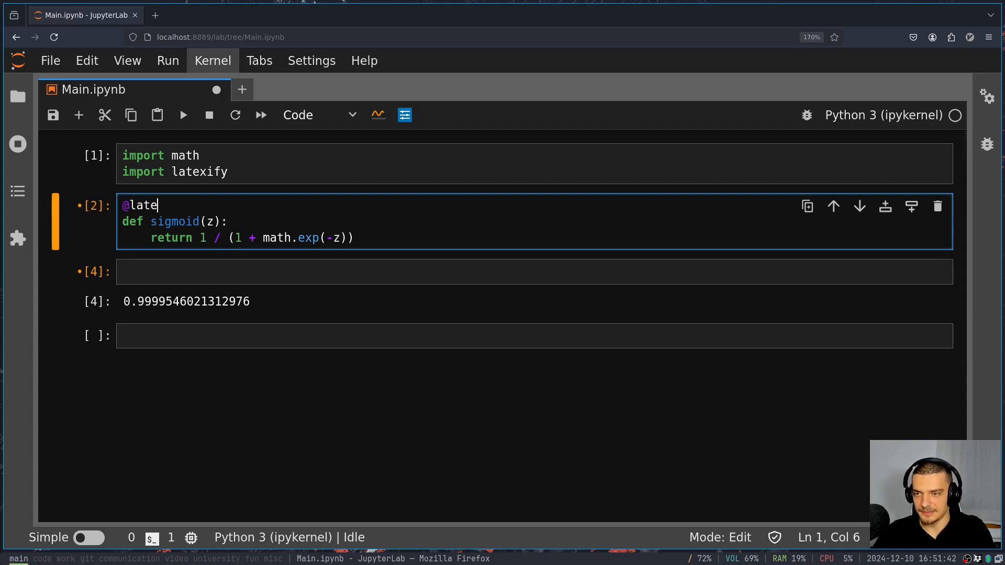
{"action": "type", "text": "xify.."}
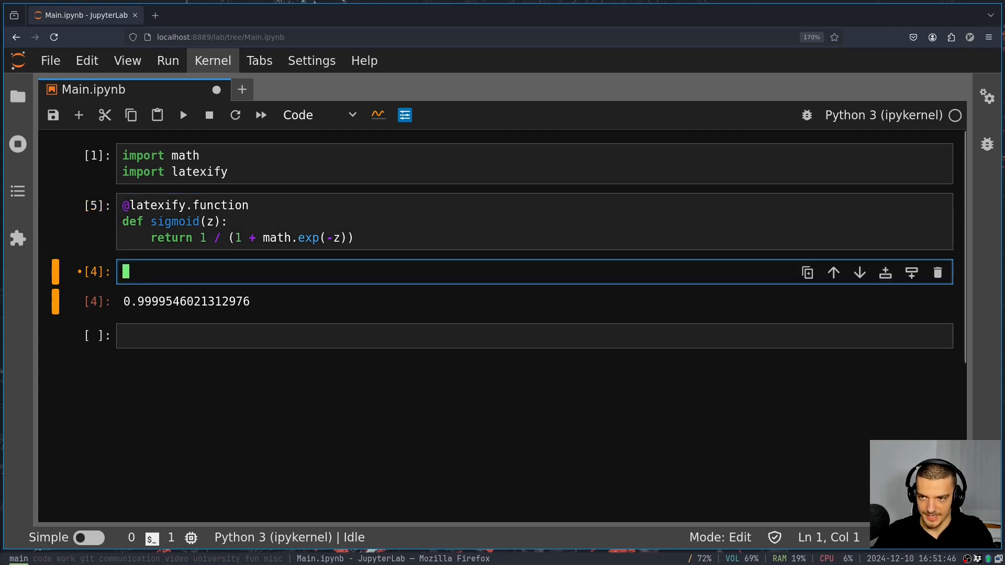
{"action": "type", "text": "sigmoid"}
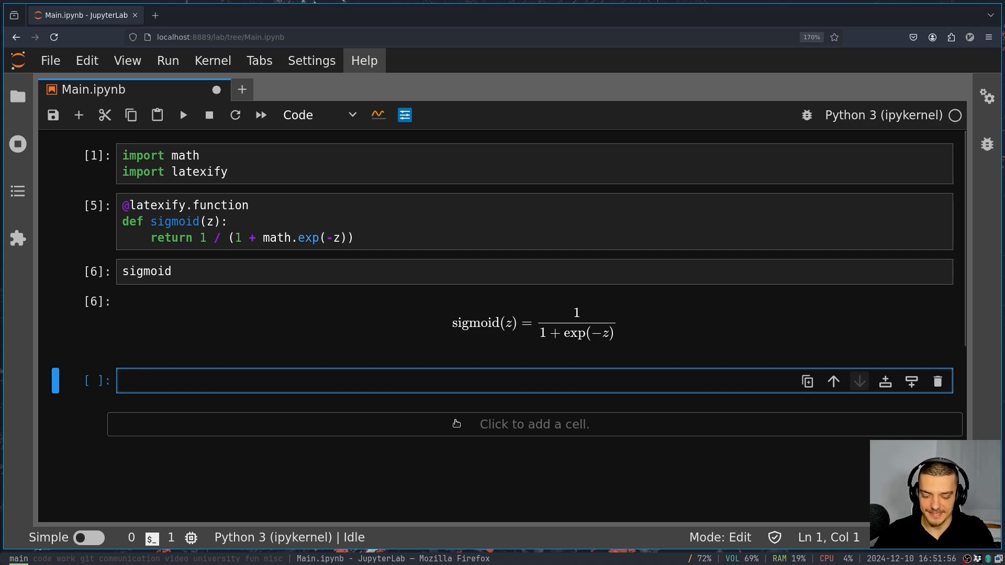
{"action": "type", "text": "print(sigmoid"}
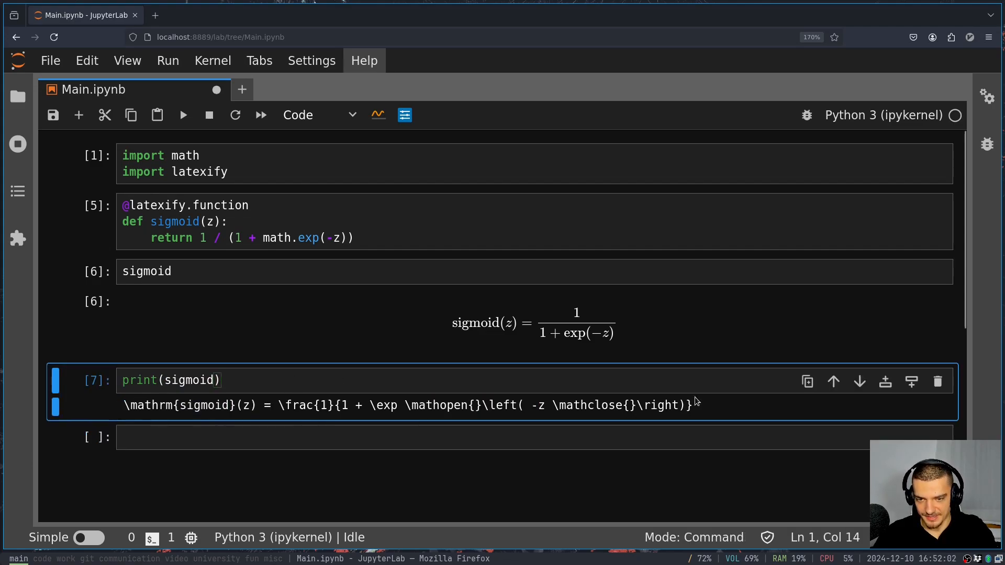
{"action": "triple_click", "coordinate": [410, 405]}
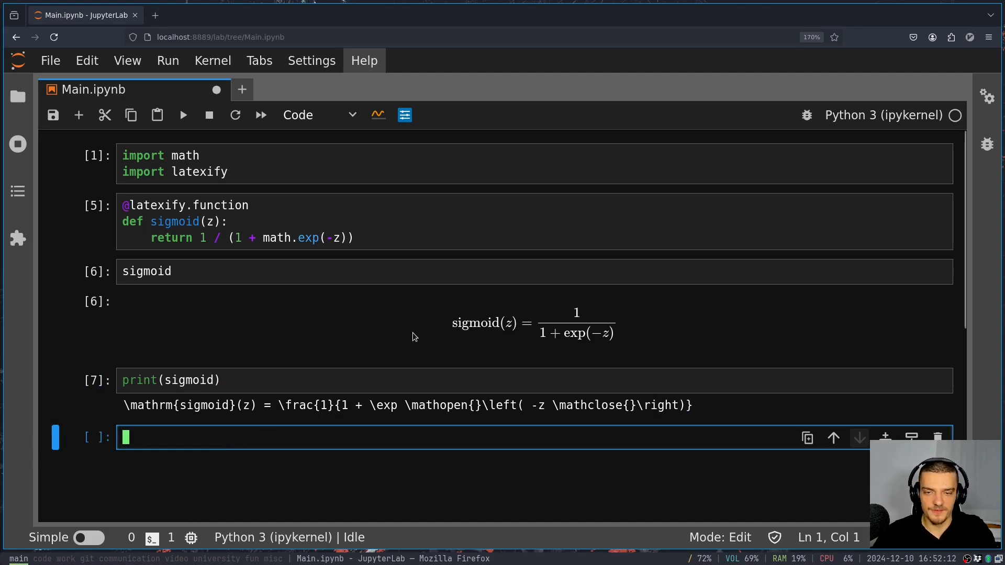
Make the empty cell Markdown, clear the started $$ formula, and select the print(sigmoid) cell for removal
{"action": "left_click", "coordinate": [319, 115]}
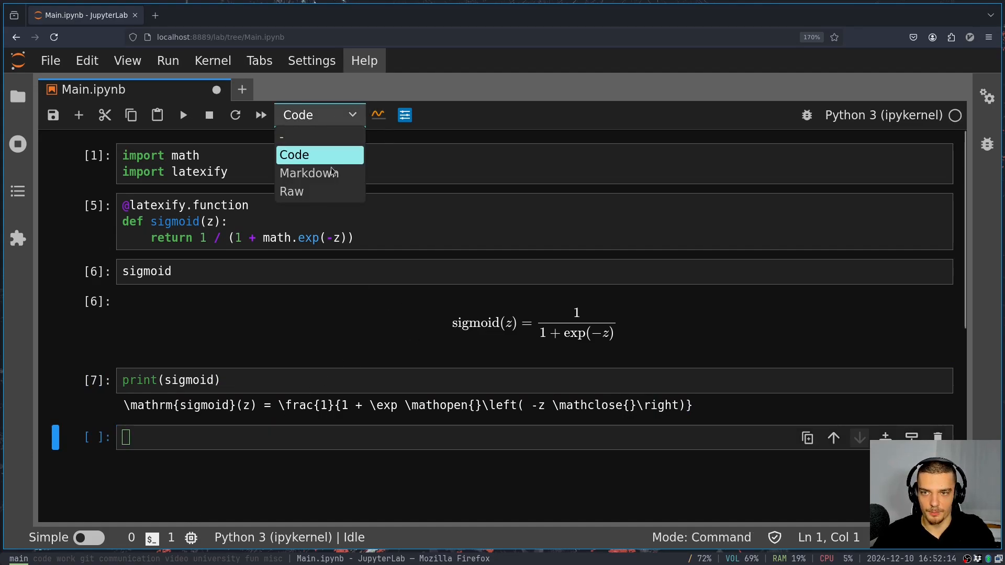
{"action": "left_click", "coordinate": [308, 172]}
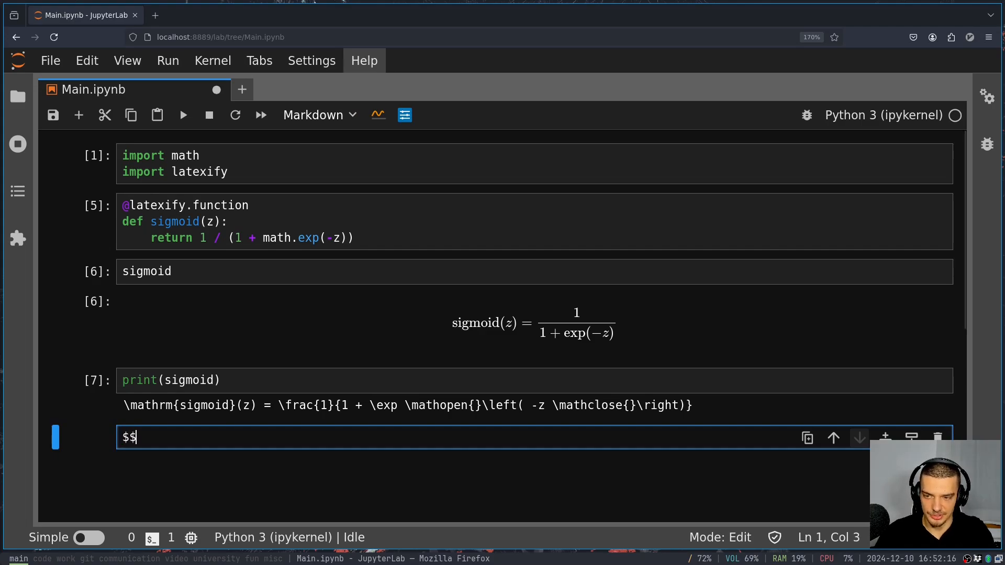
{"action": "type", "text": "$$"}
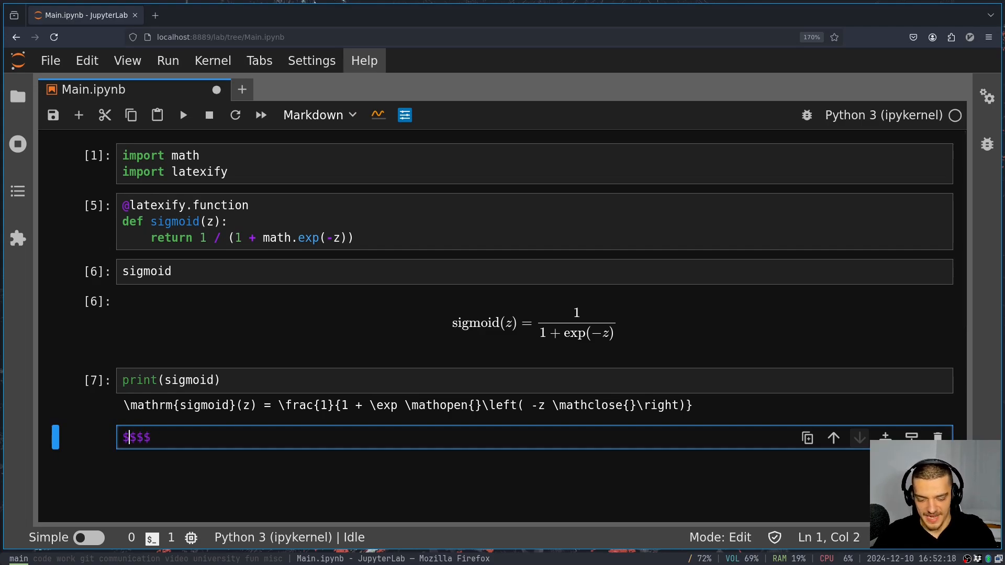
{"action": "type", "text": "\\"}
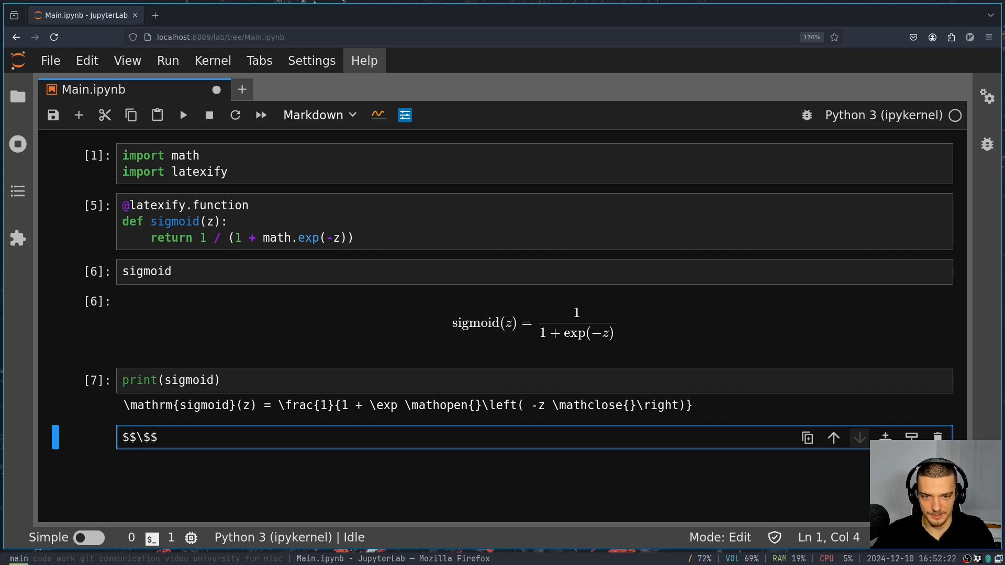
{"action": "key", "text": "ctrl+a"}
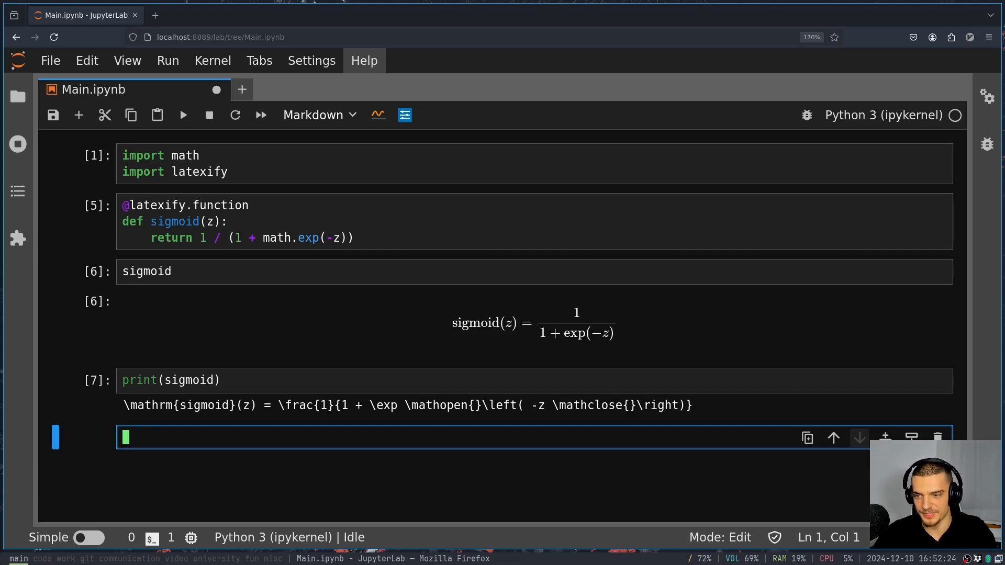
{"action": "left_click", "coordinate": [169, 380]}
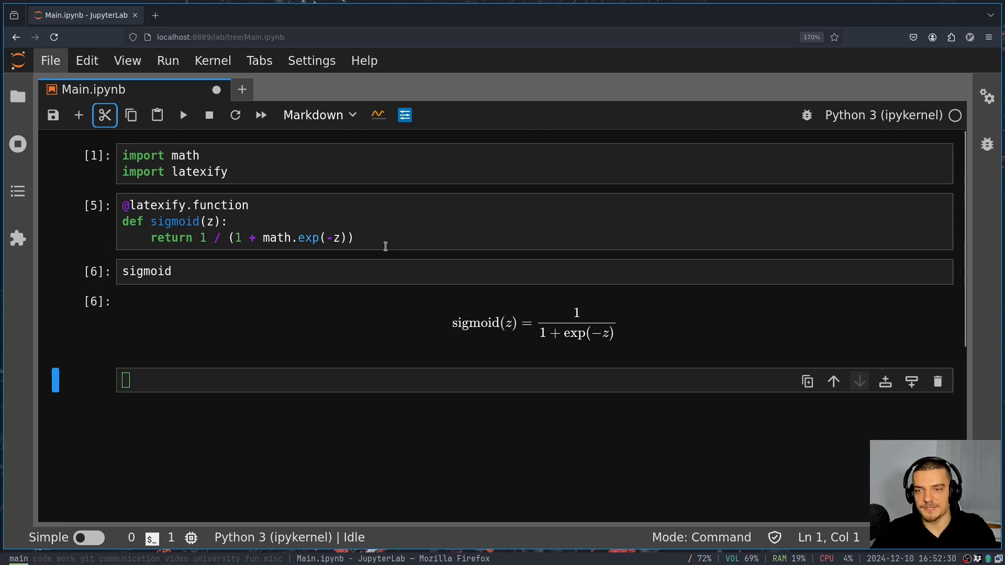
{"action": "mouse_move", "coordinate": [743, 260]}
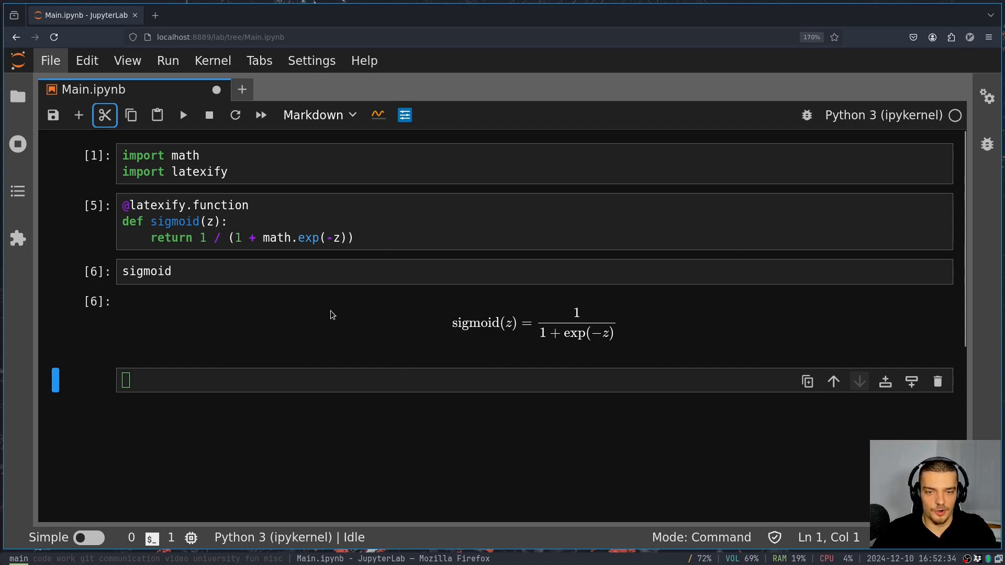
{"action": "mouse_move", "coordinate": [353, 290]}
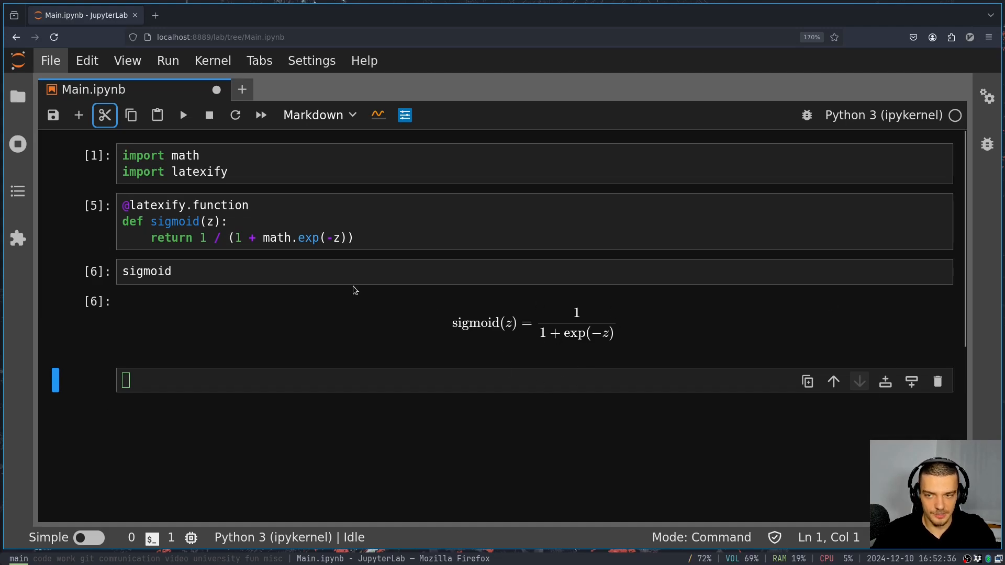
{"action": "mouse_move", "coordinate": [403, 207]}
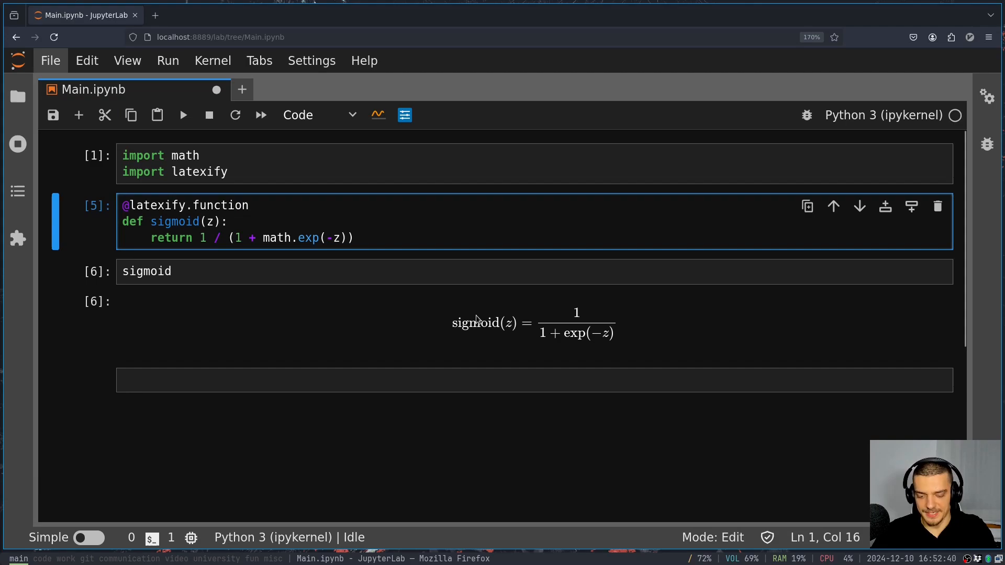
Give the decorator identifiers={'sigmoid': 'sigma'} so the formula renders as σ(z)
{"action": "type", "text": "express"}
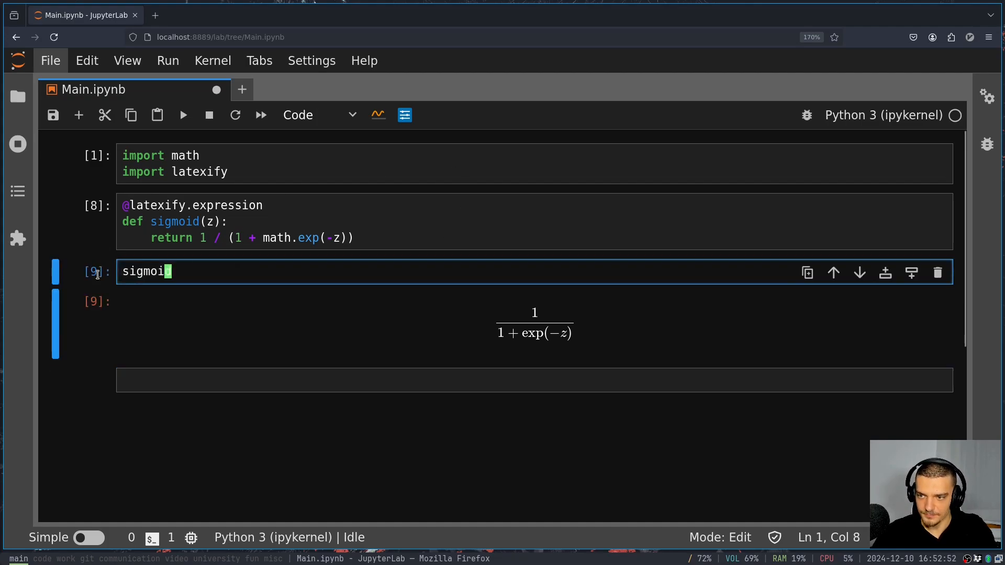
{"action": "left_click", "coordinate": [212, 221]}
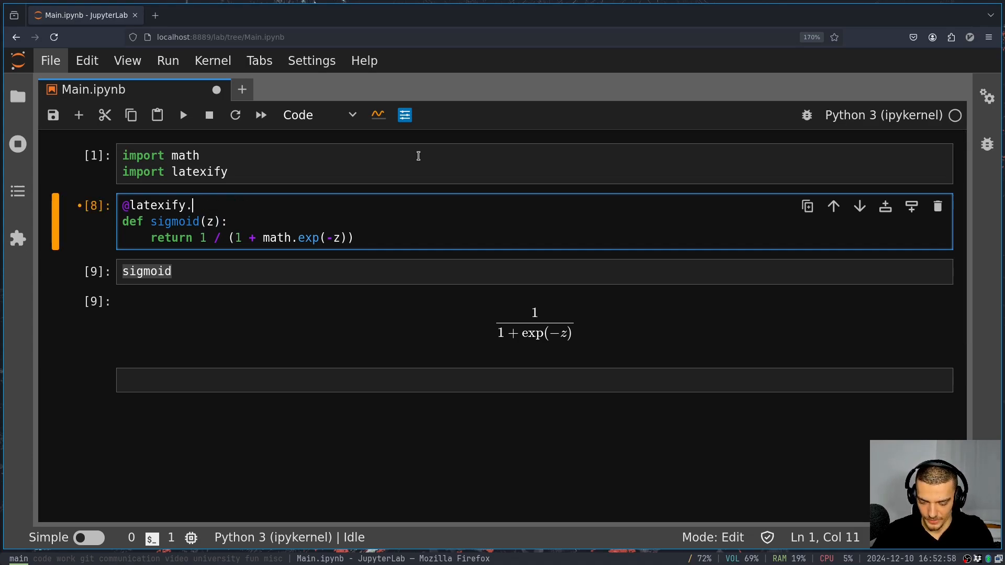
{"action": "type", "text": "function"}
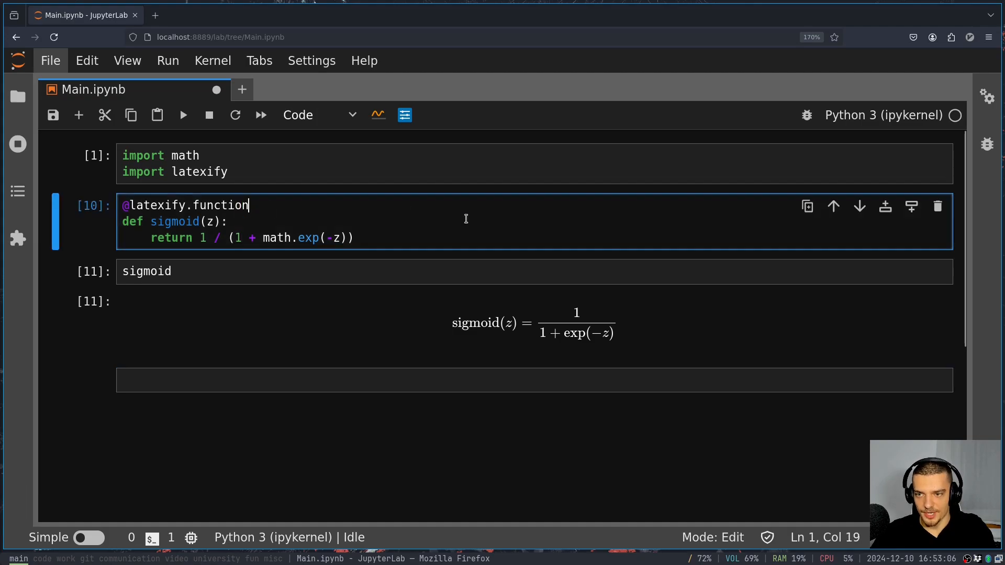
{"action": "type", "text": "("}
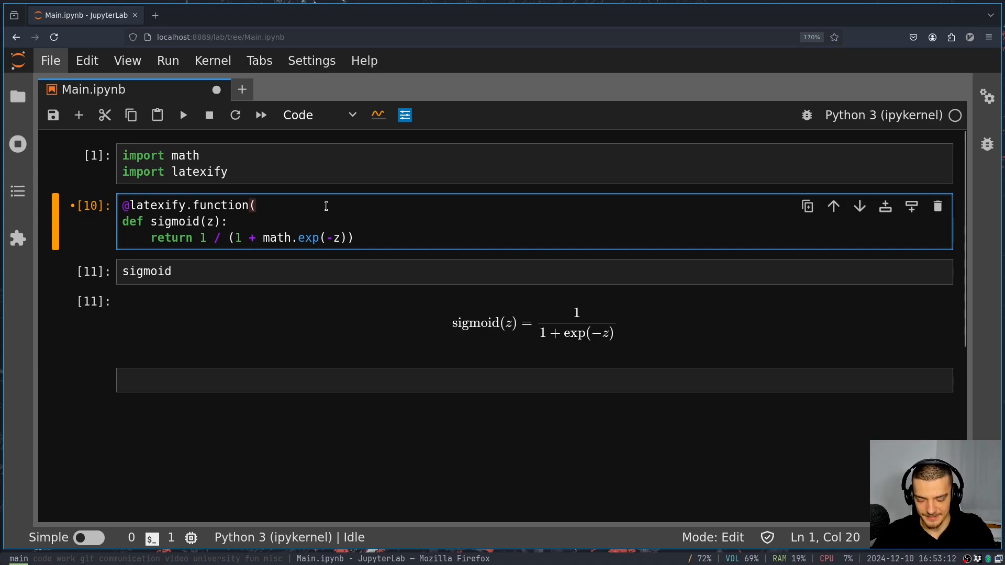
{"action": "type", "text": "identifiers"}
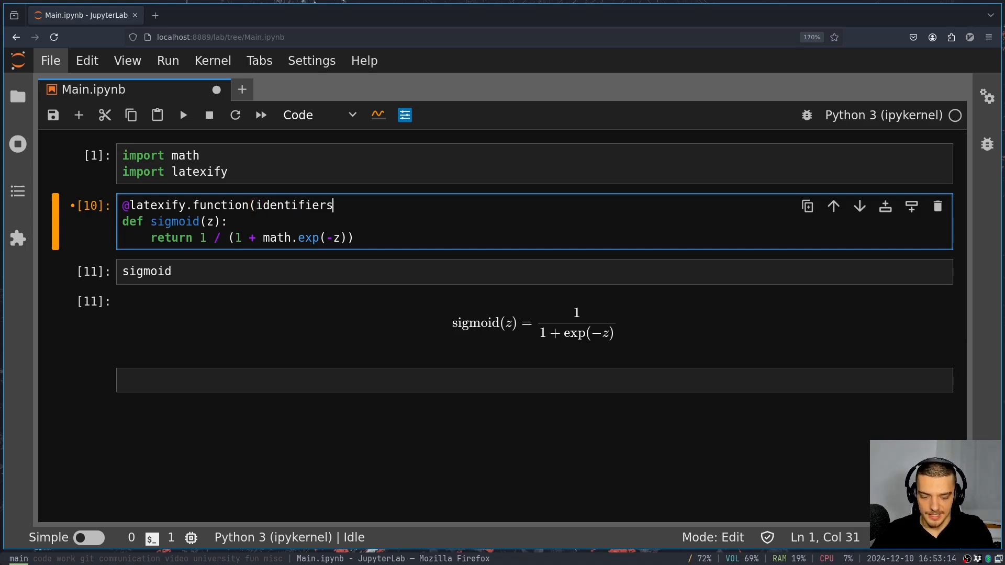
{"action": "type", "text": "={}"}
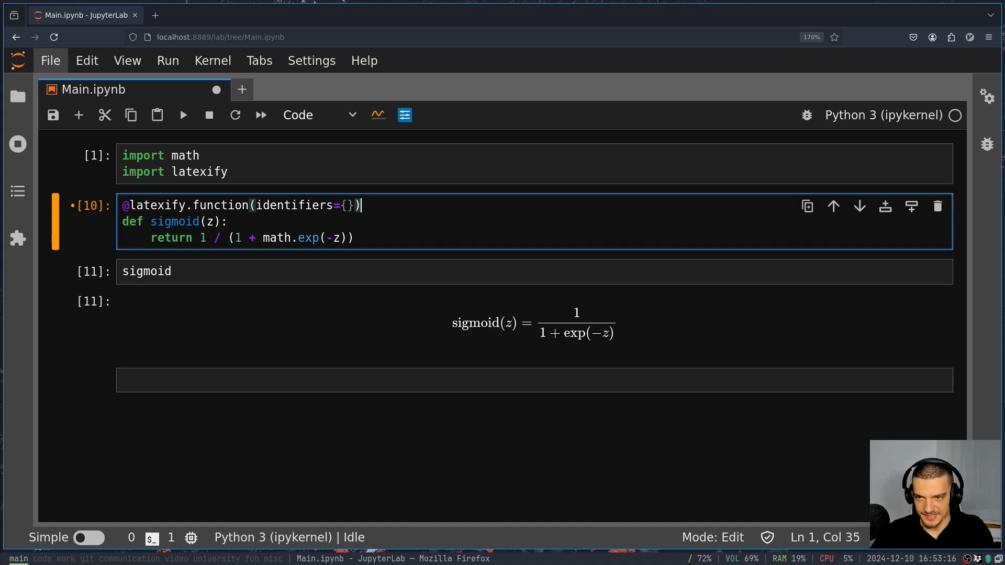
{"action": "type", "text": "'"}
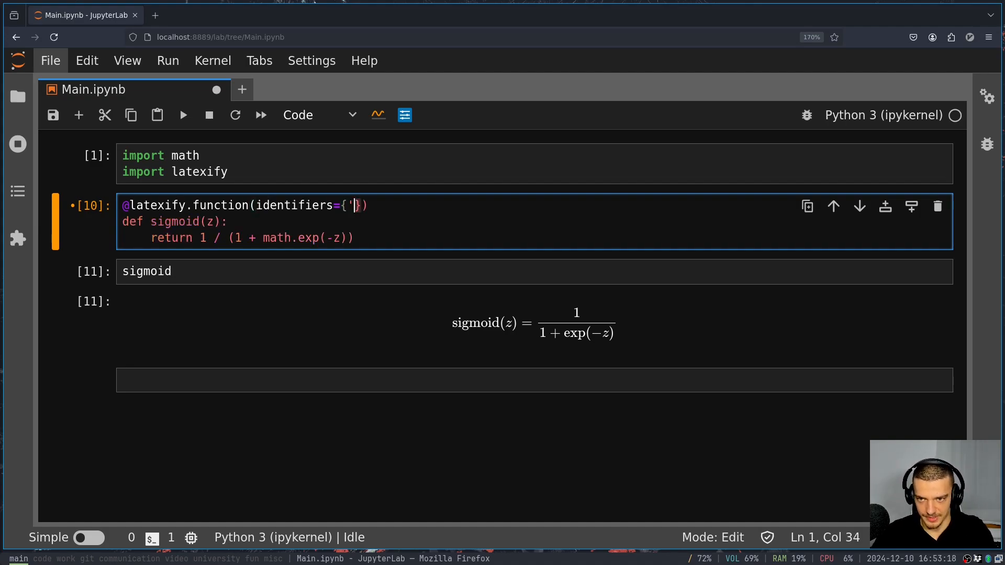
{"action": "type", "text": "sigmoid':"}
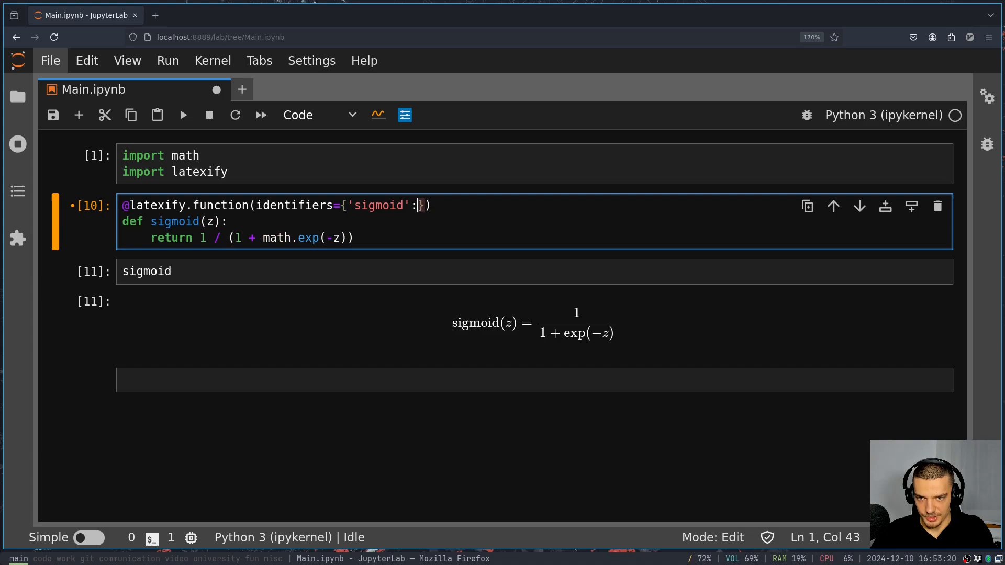
{"action": "type", "text": "'s'"}
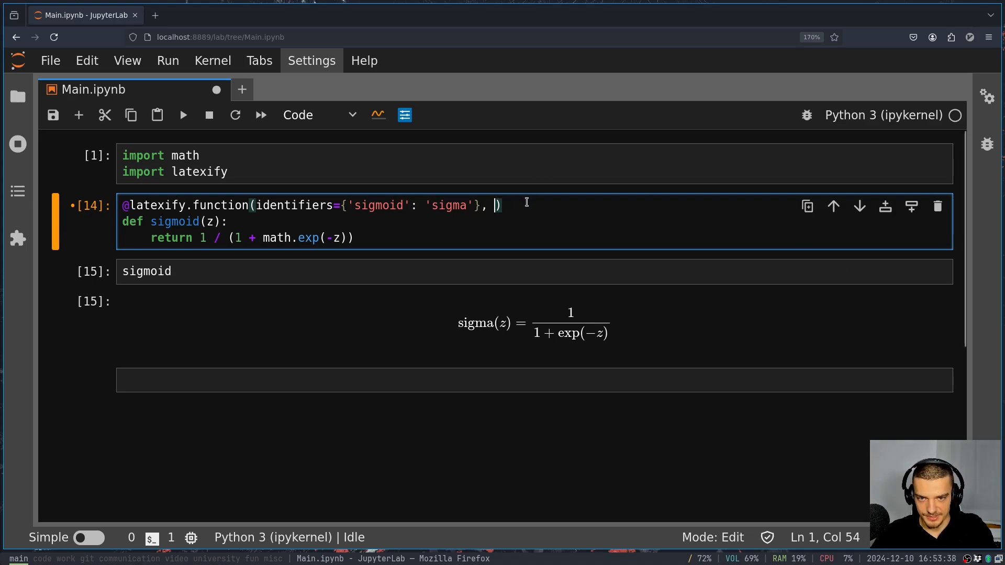
Add use_math_symbols=True to the decorator, dropping the exp mapping, and rerender the formula
{"action": "type", "text": "use_math_s"}
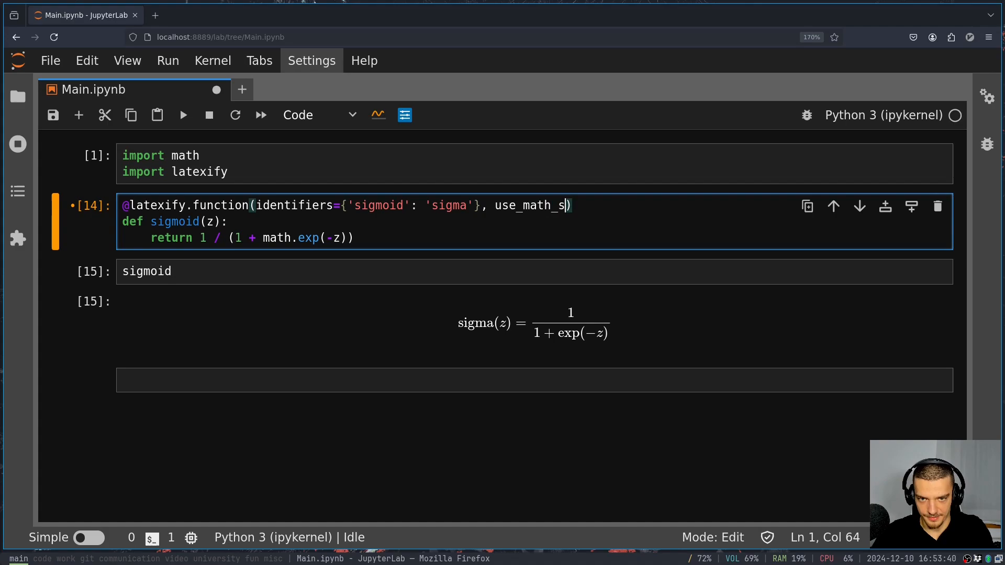
{"action": "type", "text": "ymbols="}
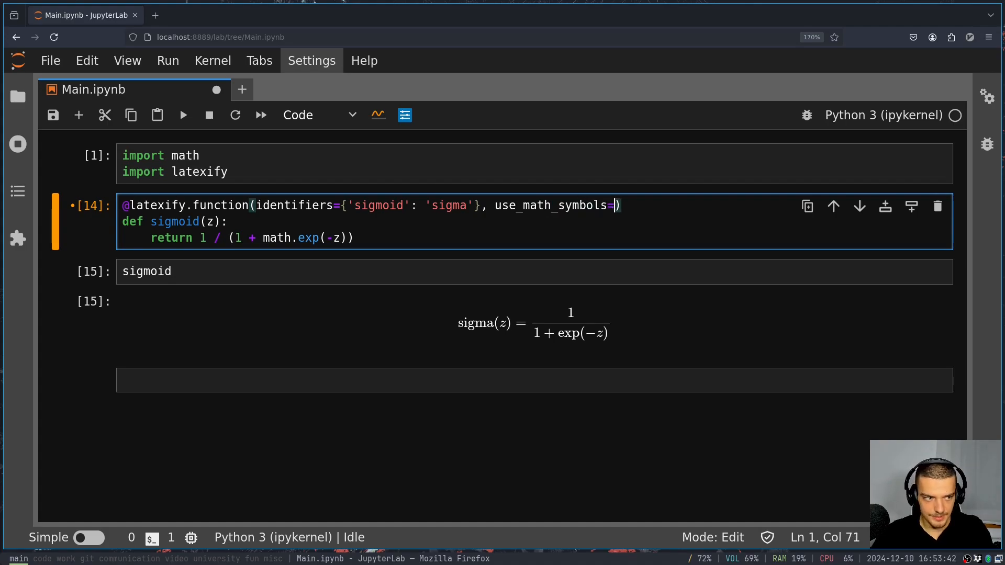
{"action": "type", "text": "True"}
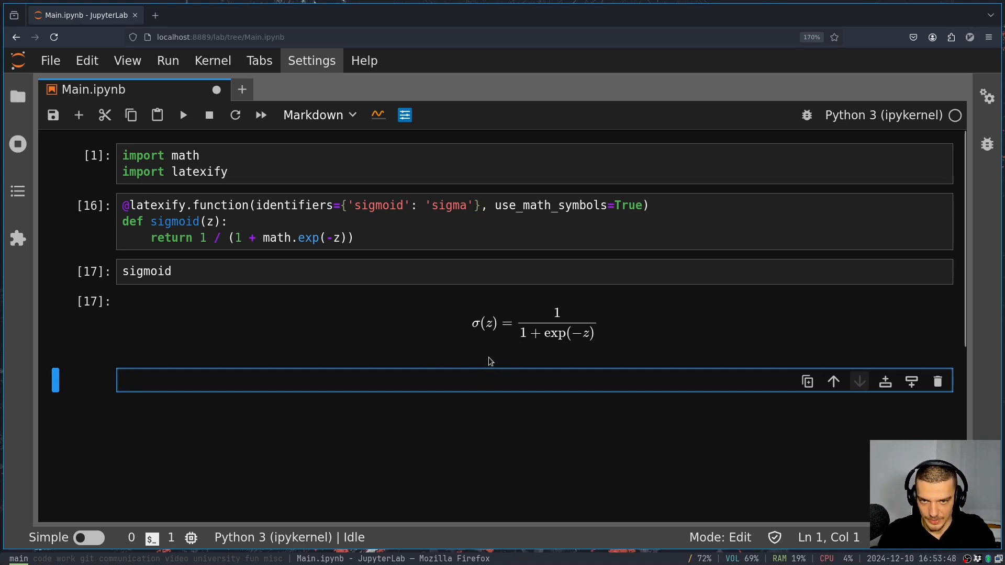
{"action": "left_click", "coordinate": [474, 205]}
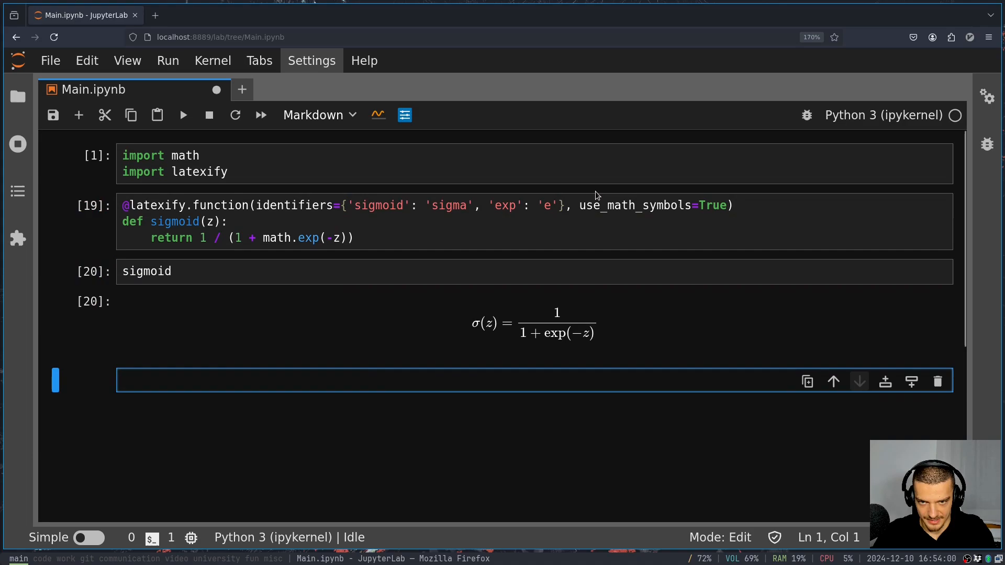
{"action": "left_click", "coordinate": [529, 205]}
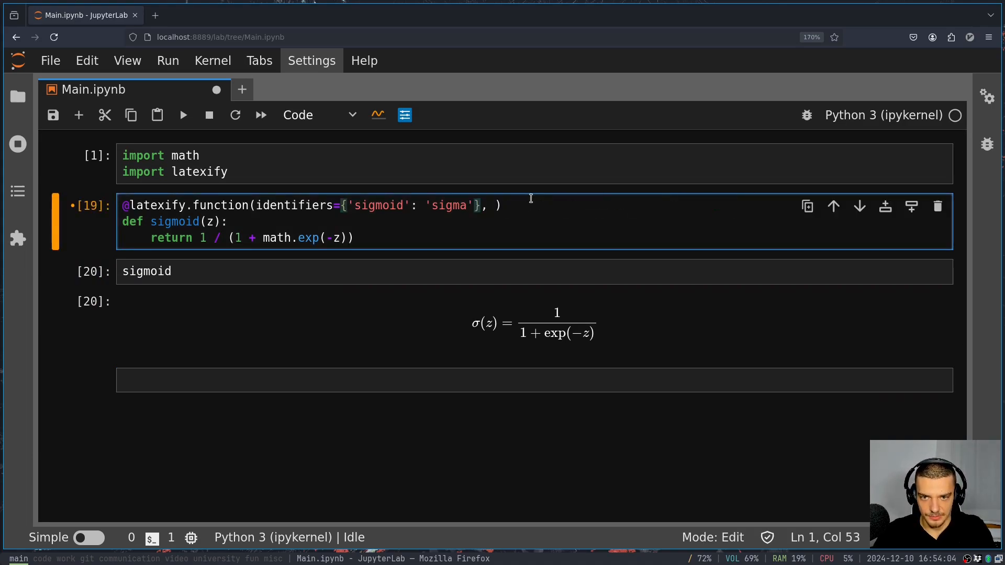
{"action": "type", "text": "use_math_symbols=True"}
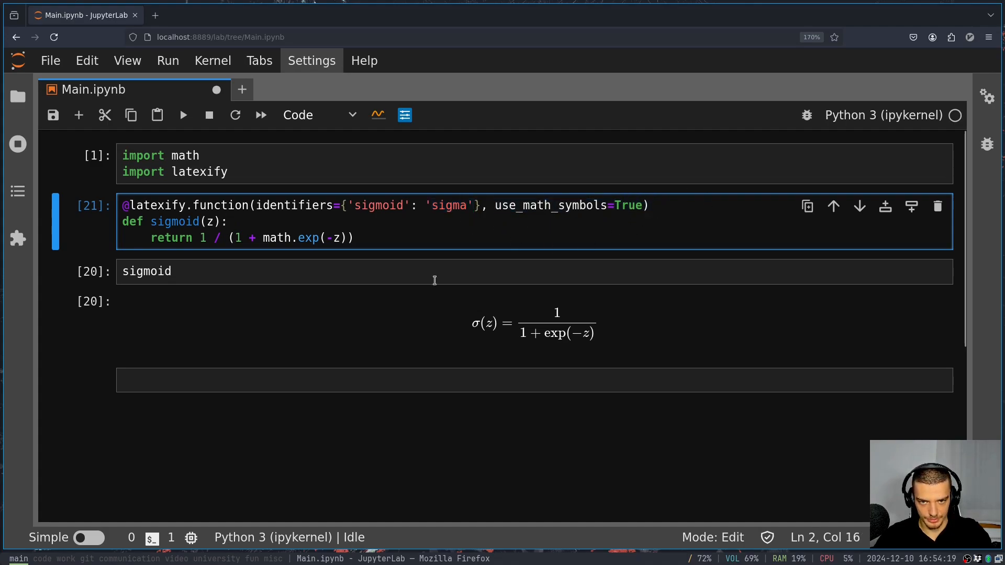
{"action": "left_click", "coordinate": [230, 221]}
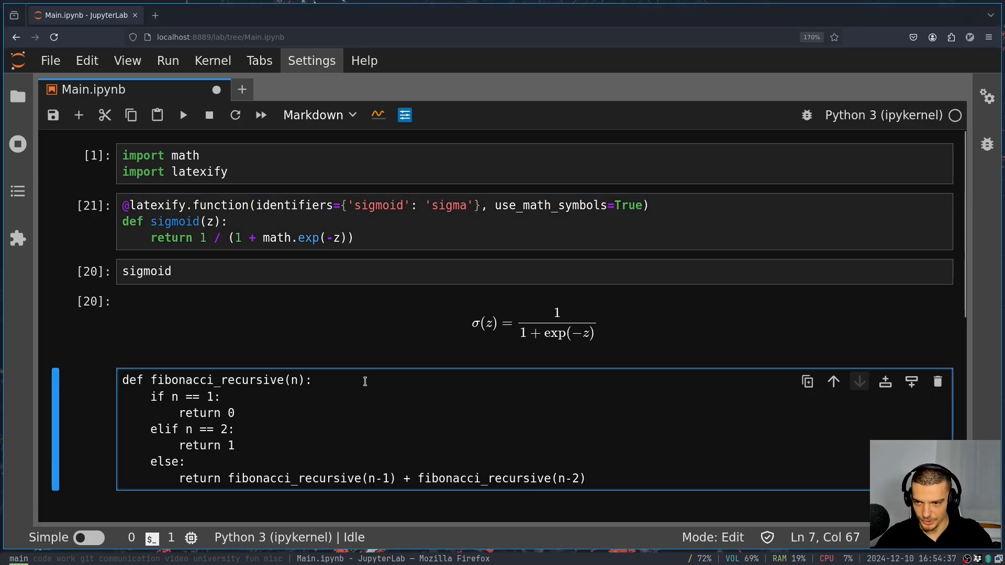
{"action": "key", "text": "Escape"}
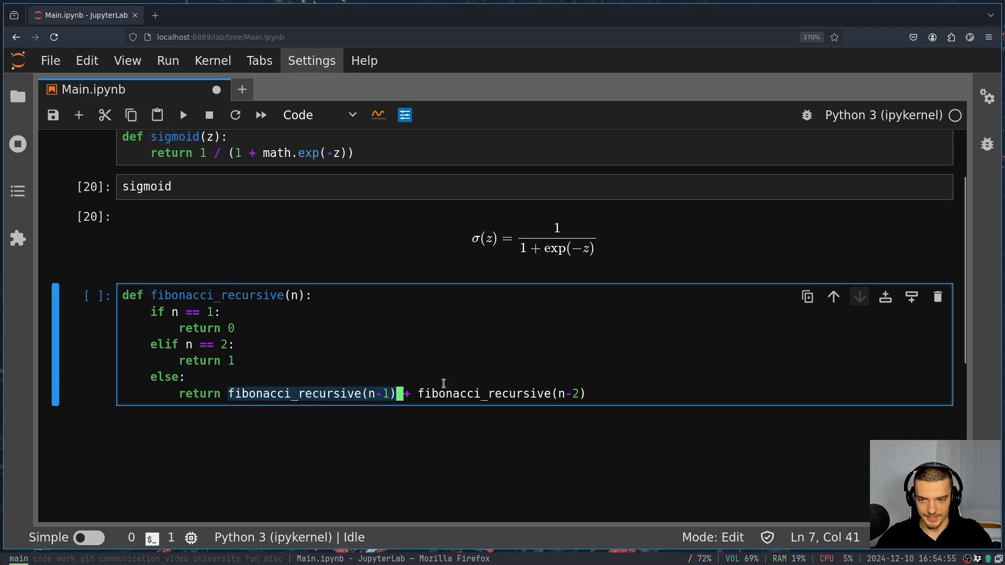
{"action": "mouse_move", "coordinate": [537, 437]}
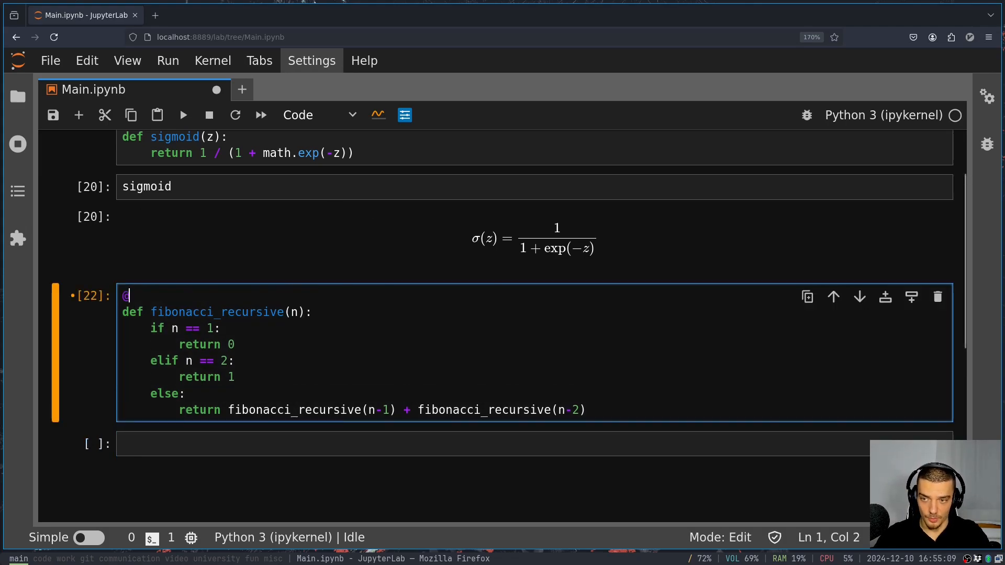
{"action": "type", "text": "latex"}
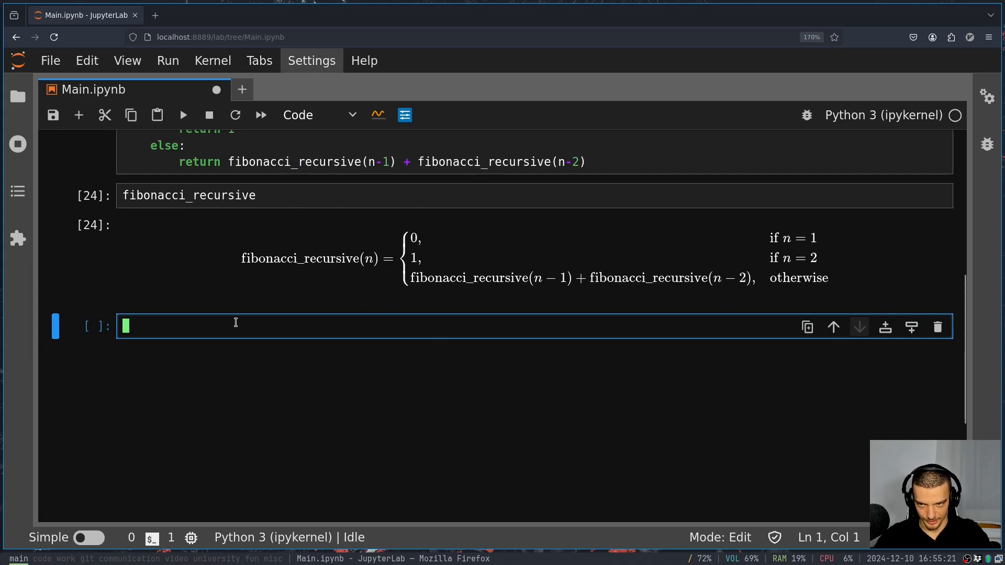
{"action": "type", "text": "print(fu"}
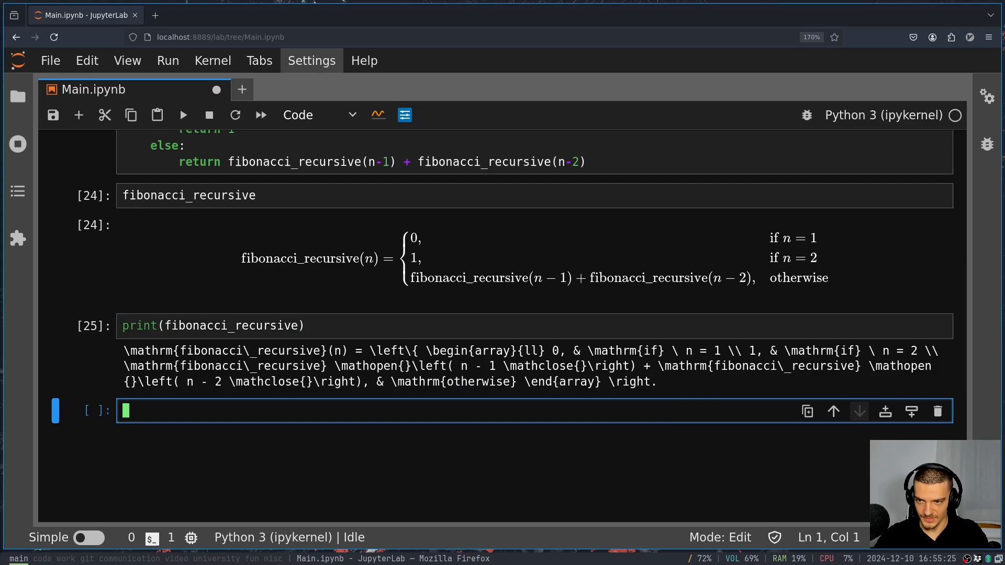
{"action": "key", "text": "ctrl+s"}
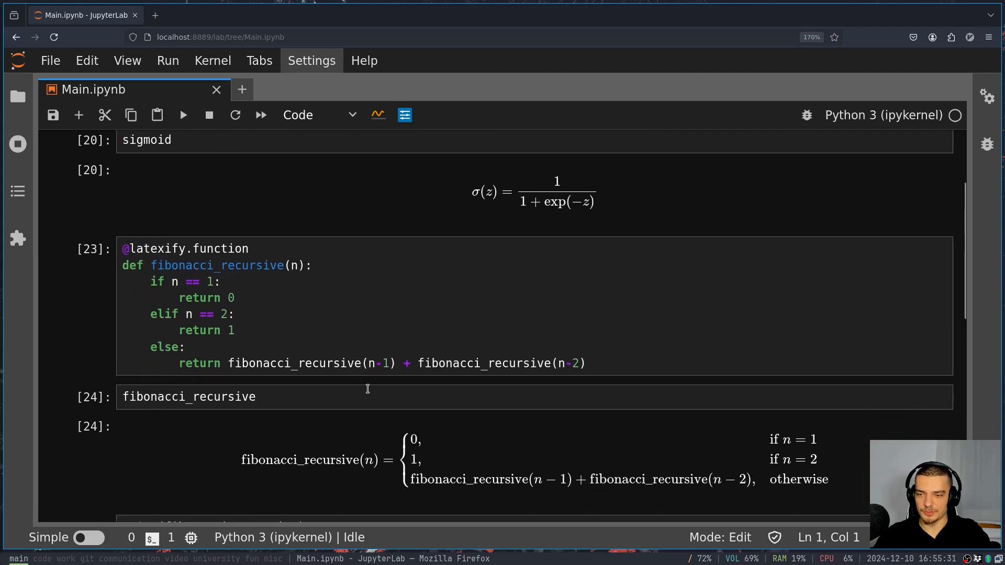
Add identifiers={'fibonacci_recursive': 'fib'} to the decorator so the formula renders as fib(n)
{"action": "scroll", "scroll_direction": "down", "scroll_amount": 3}
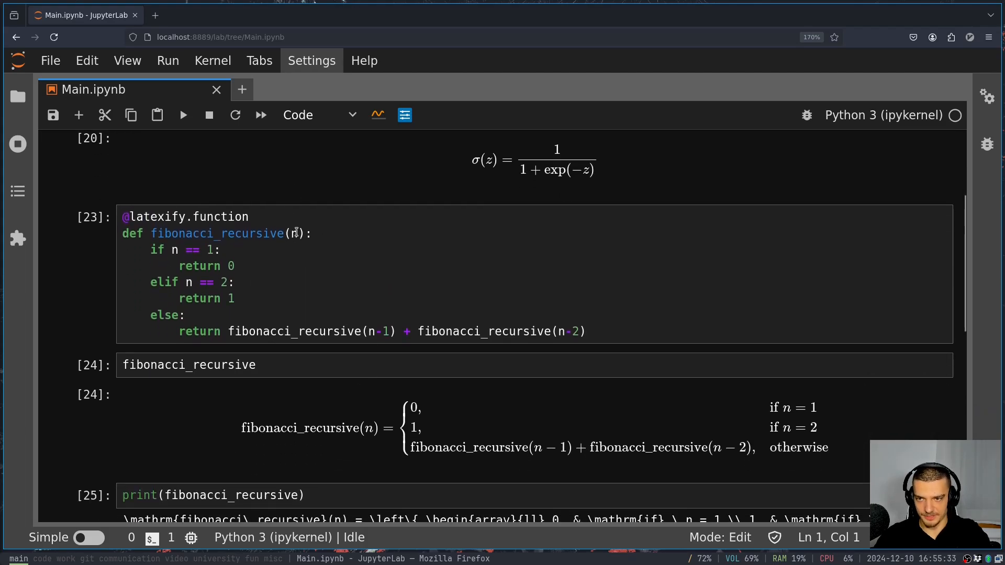
{"action": "type", "text": "(ide"}
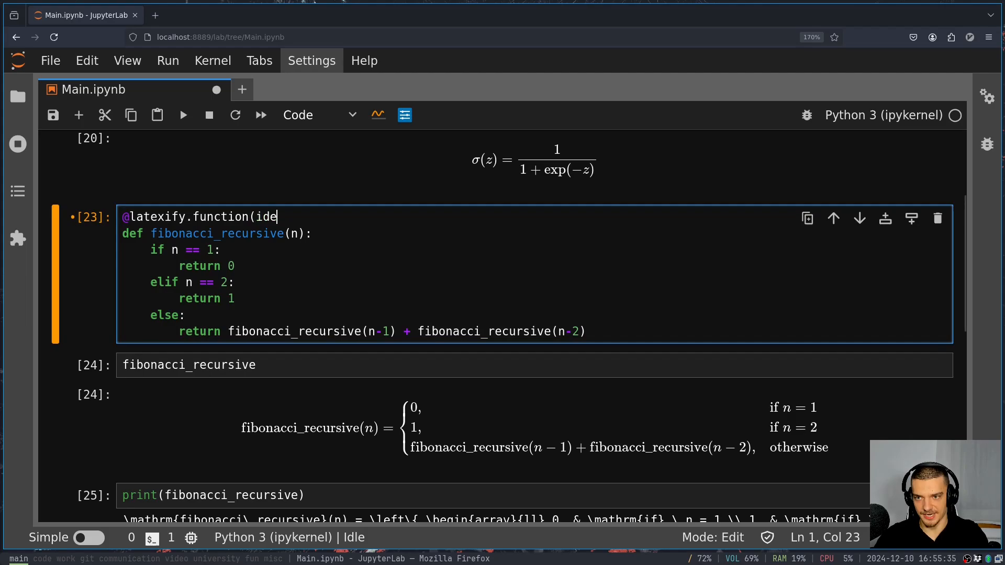
{"action": "type", "text": "ntifiers={}"}
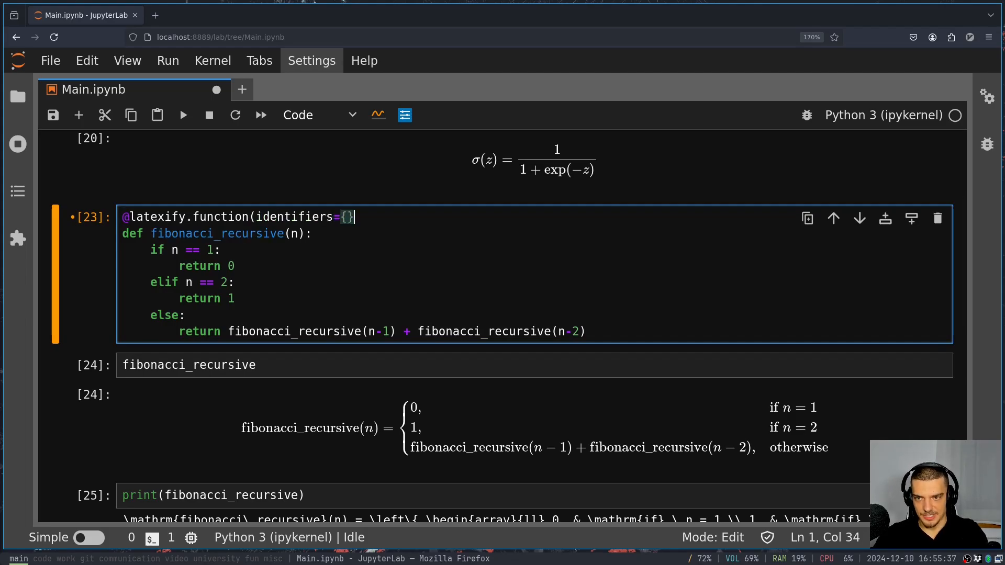
{"action": "type", "text": "fi"}
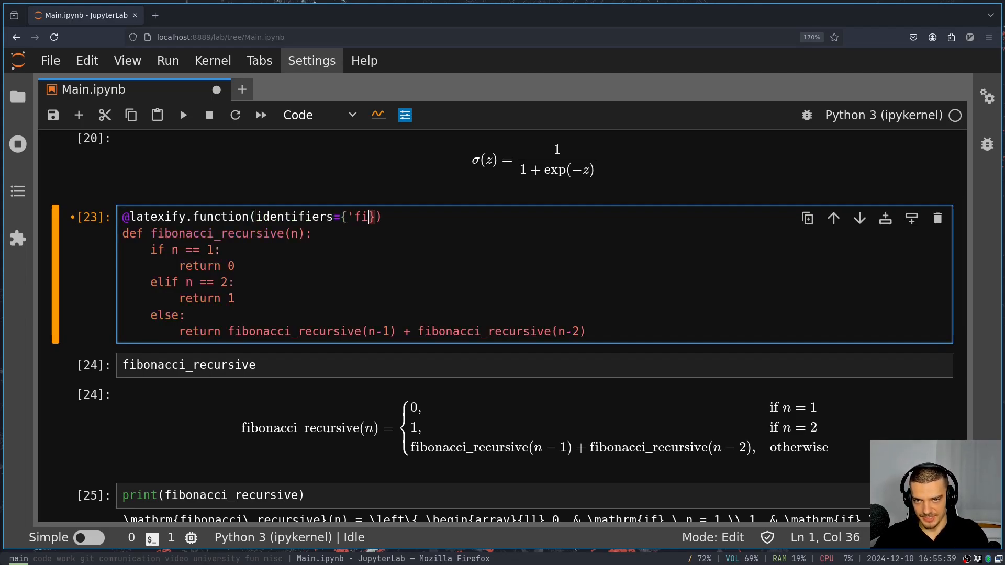
{"action": "type", "text": "bonacci_rec"}
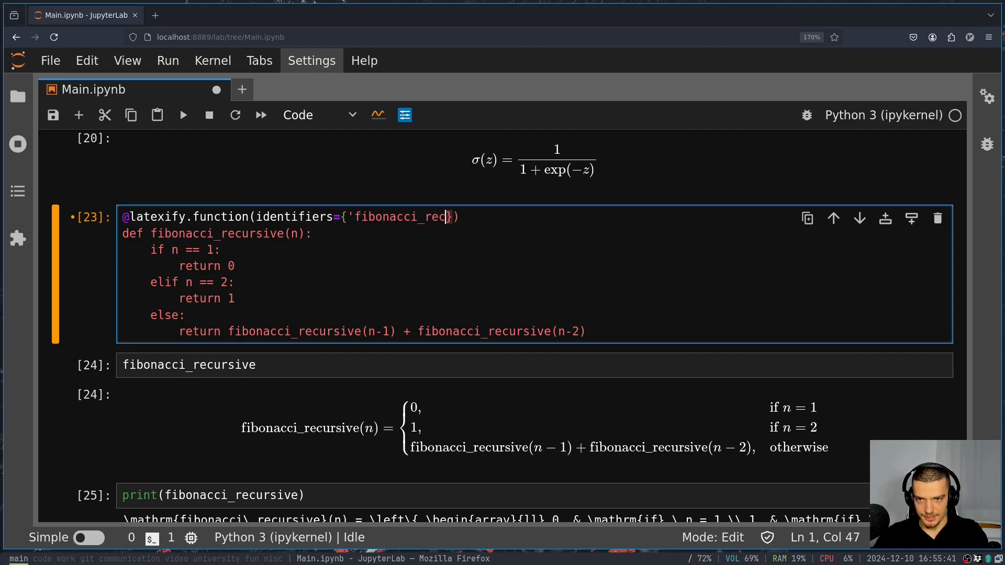
{"action": "type", "text": "ursive';"}
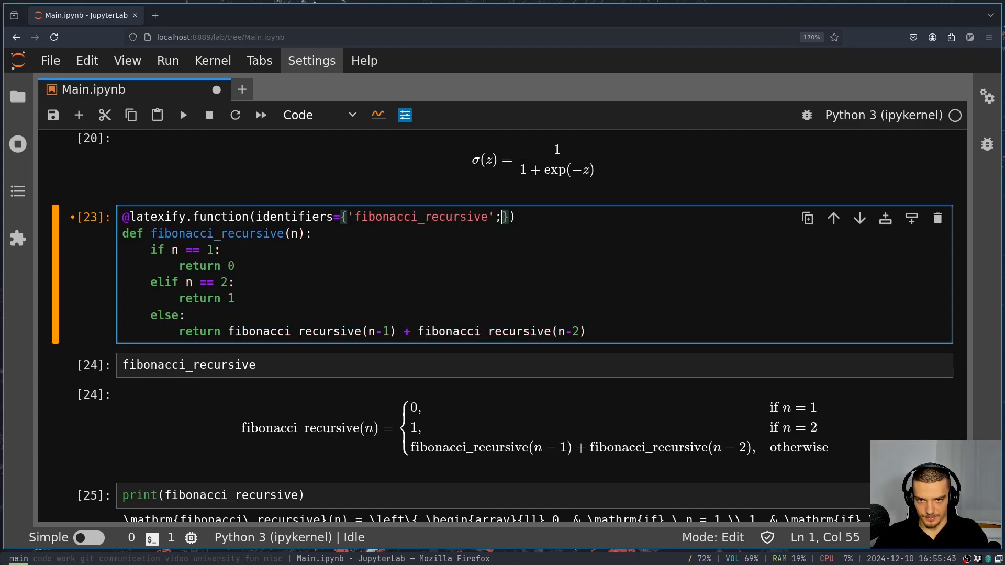
{"action": "type", "text": ": 'd"}
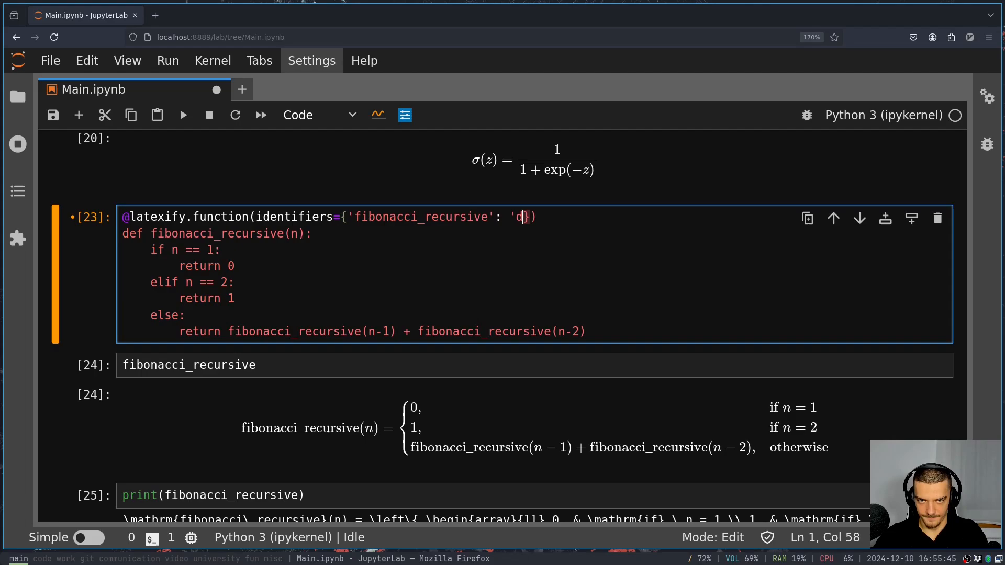
{"action": "type", "text": "ib'"}
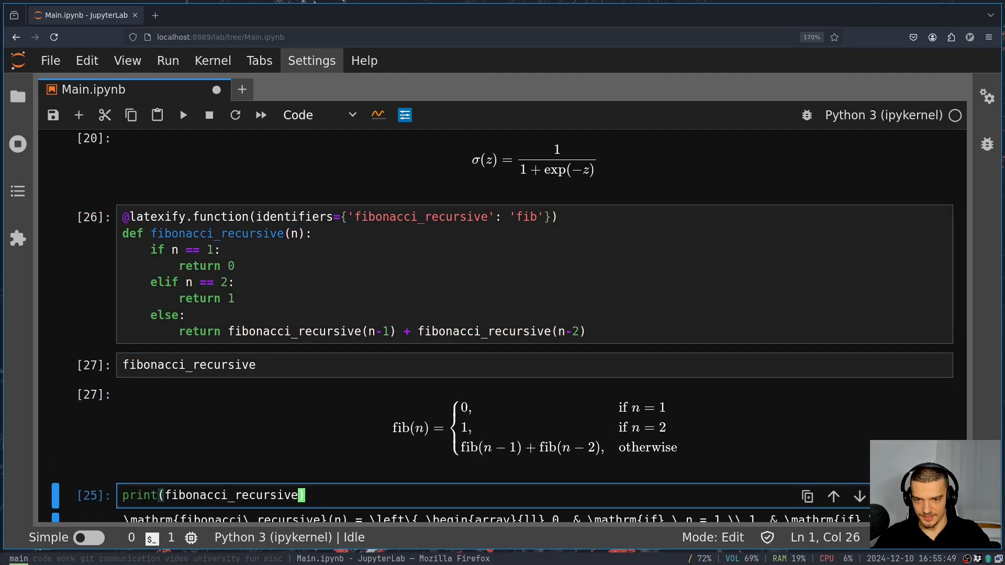
{"action": "type", "text": ")"}
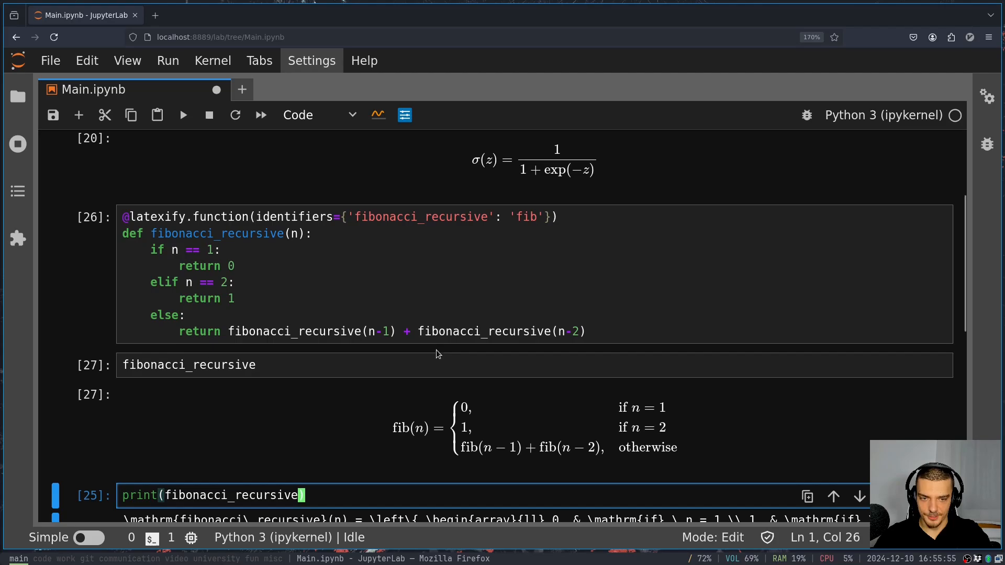
{"action": "type", "text": ")"}
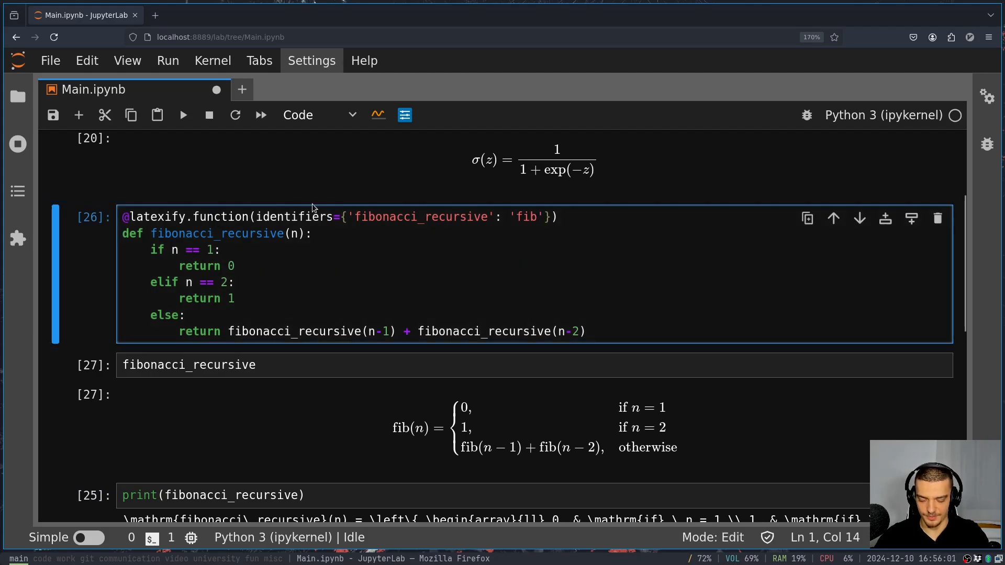
{"action": "key", "text": "BackSpace"}
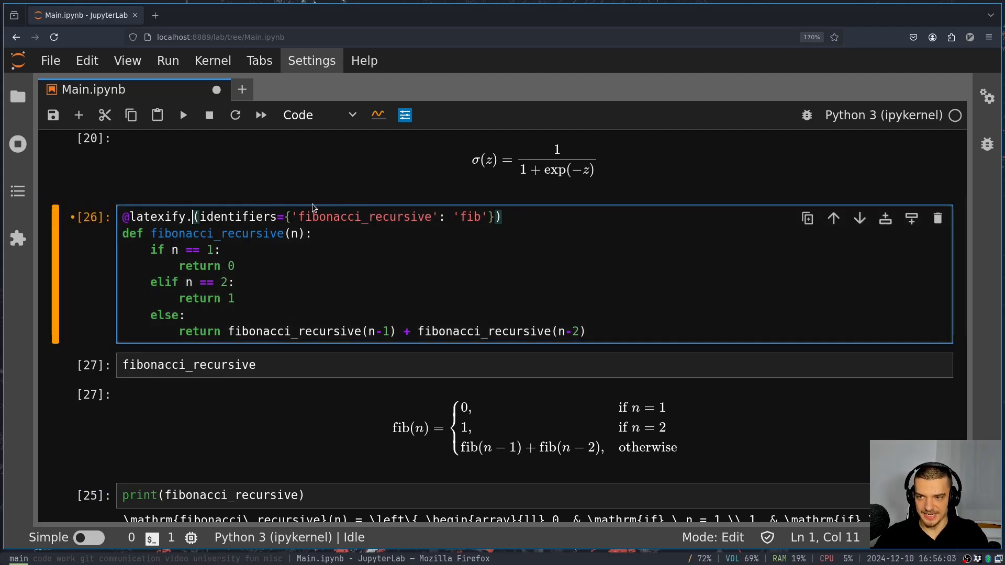
{"action": "type", "text": "algorith"}
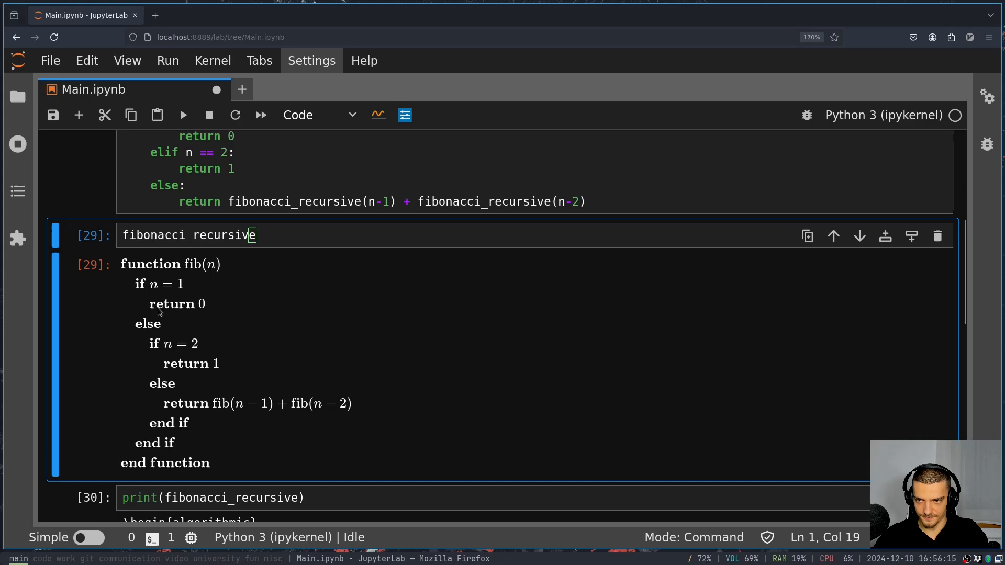
{"action": "mouse_move", "coordinate": [159, 445]}
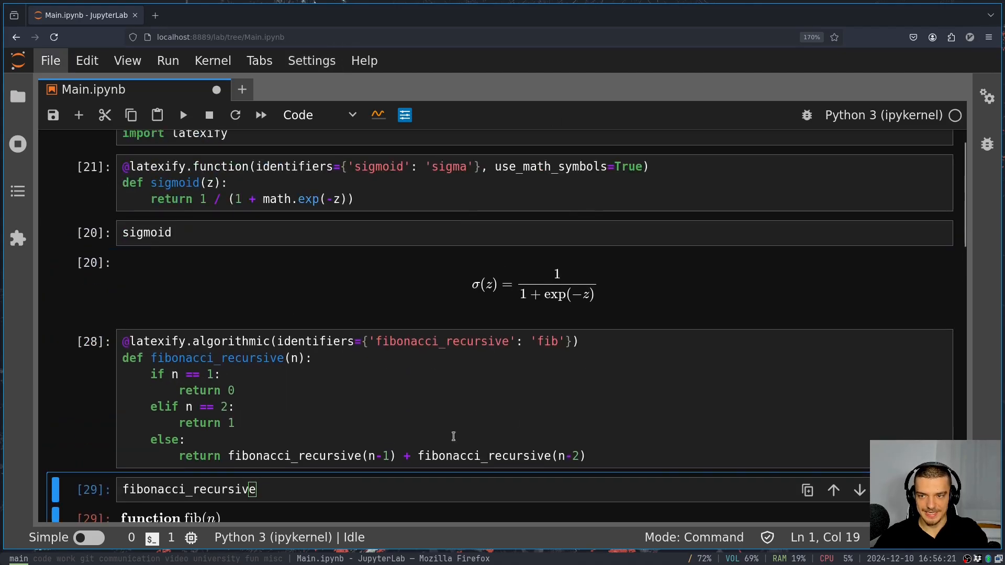
{"action": "mouse_move", "coordinate": [494, 318]}
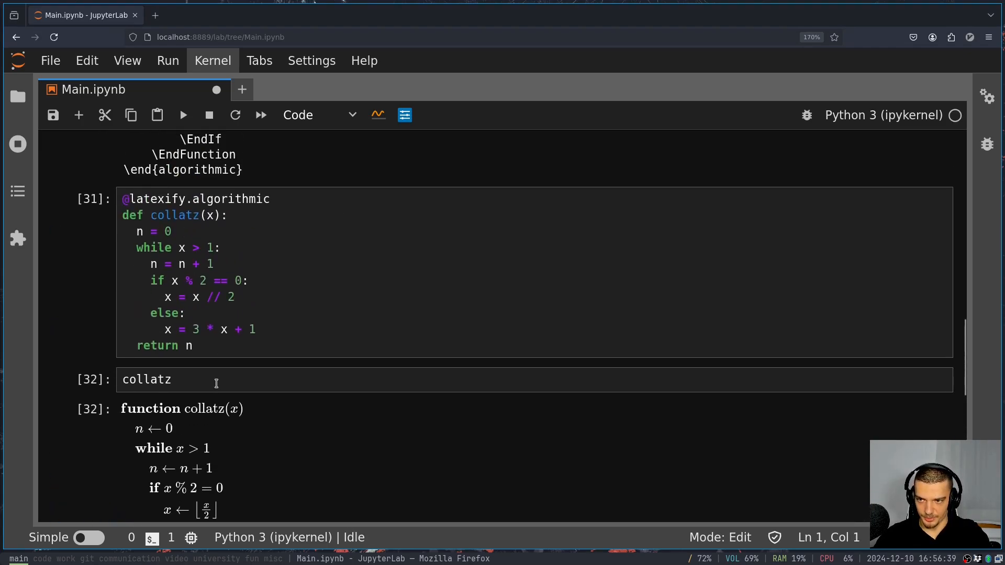
Scroll down to view the Collatz function rendered as while-loop pseudocode
{"action": "scroll", "scroll_direction": "down", "scroll_amount": 3}
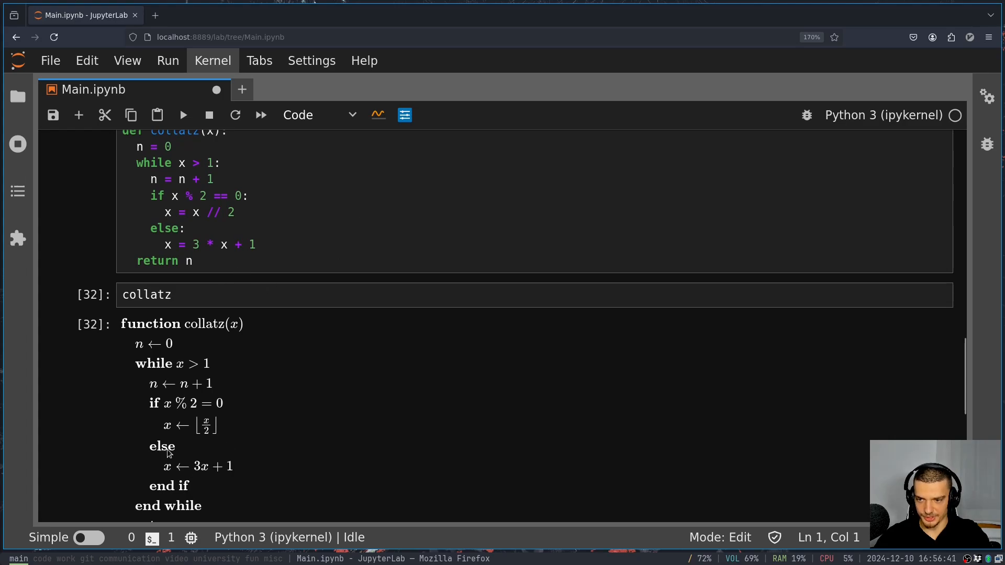
{"action": "mouse_move", "coordinate": [242, 383]}
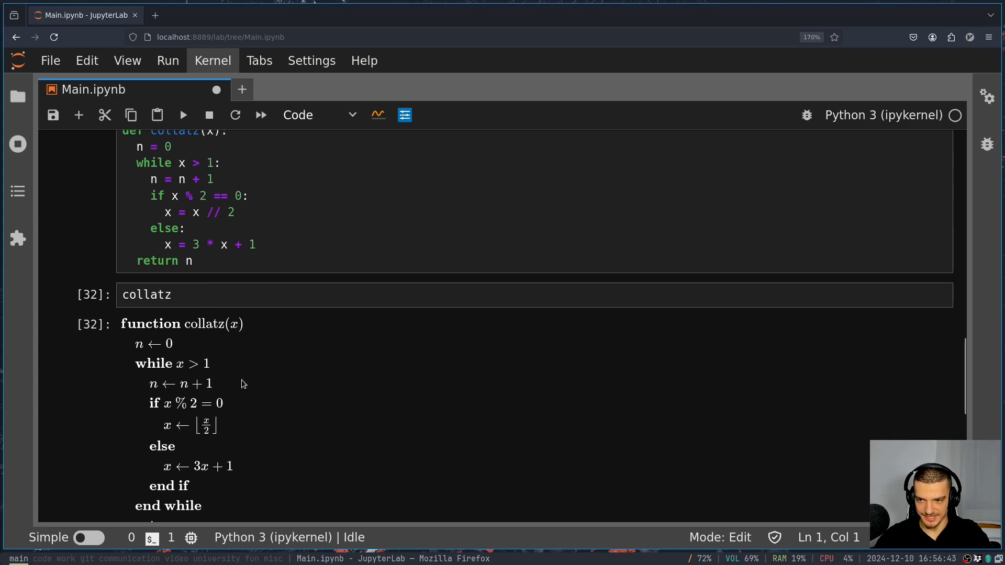
{"action": "scroll", "scroll_direction": "down", "scroll_amount": 3}
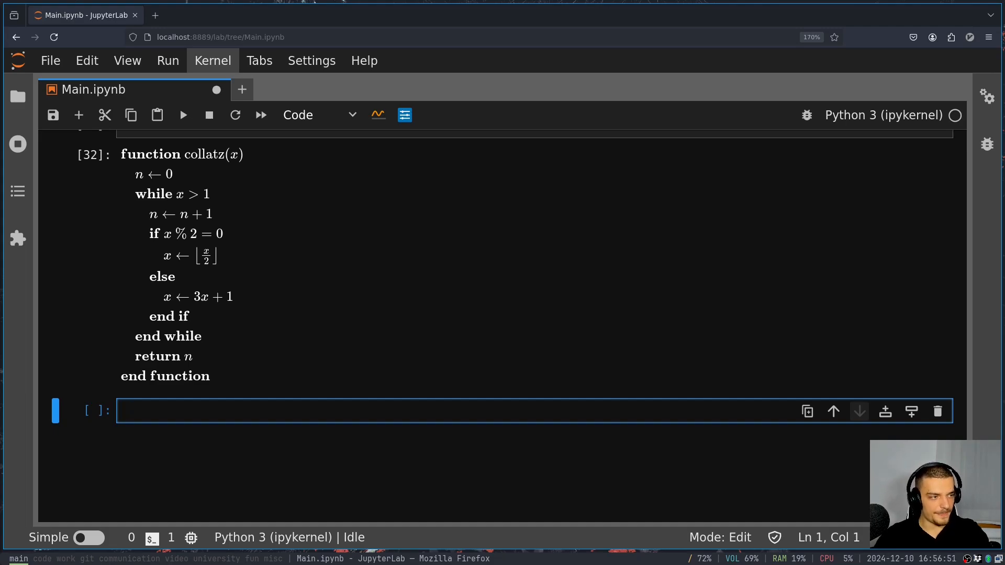
{"action": "left_click", "coordinate": [257, 410]}
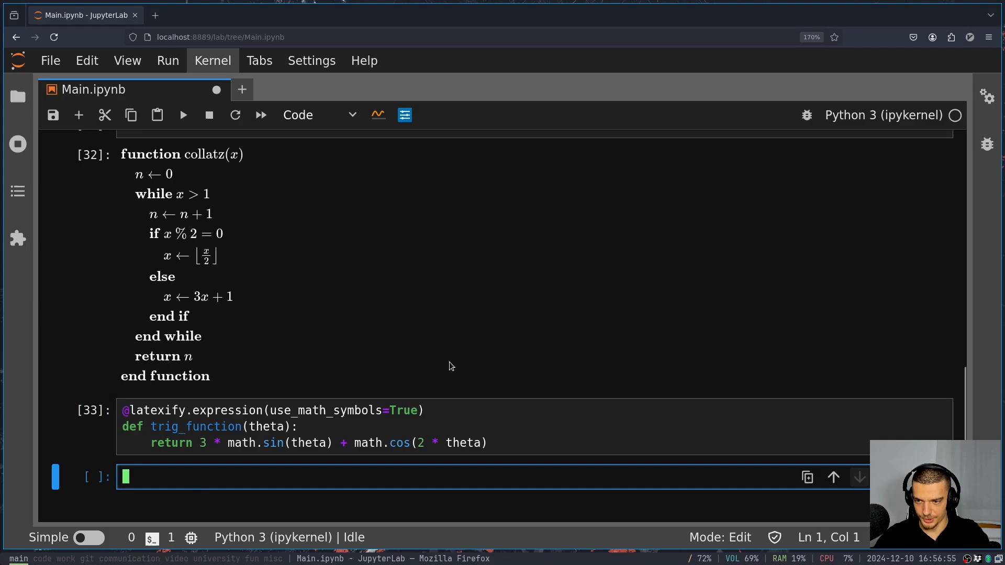
{"action": "type", "text": "trig_function"}
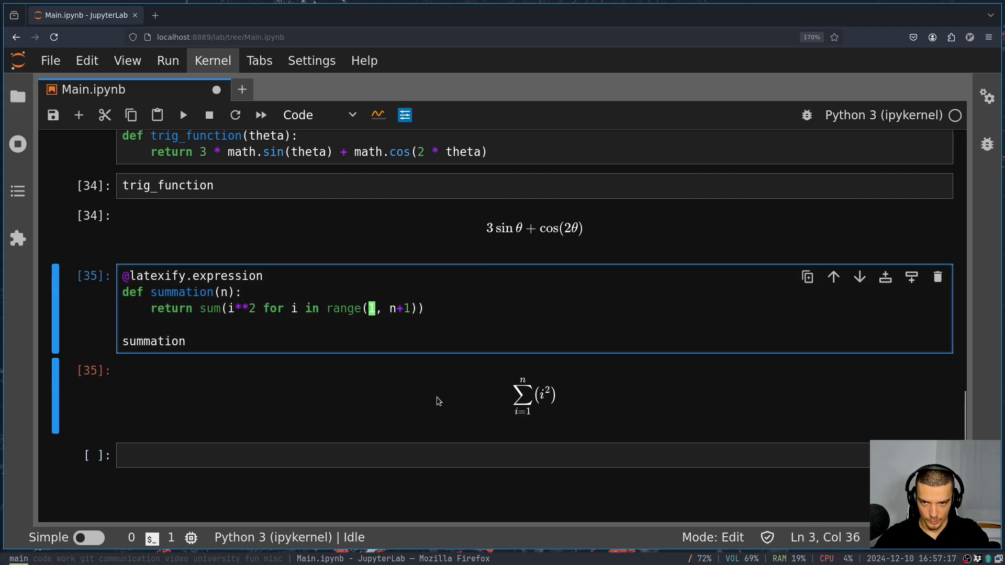
{"action": "type", "text": "1"}
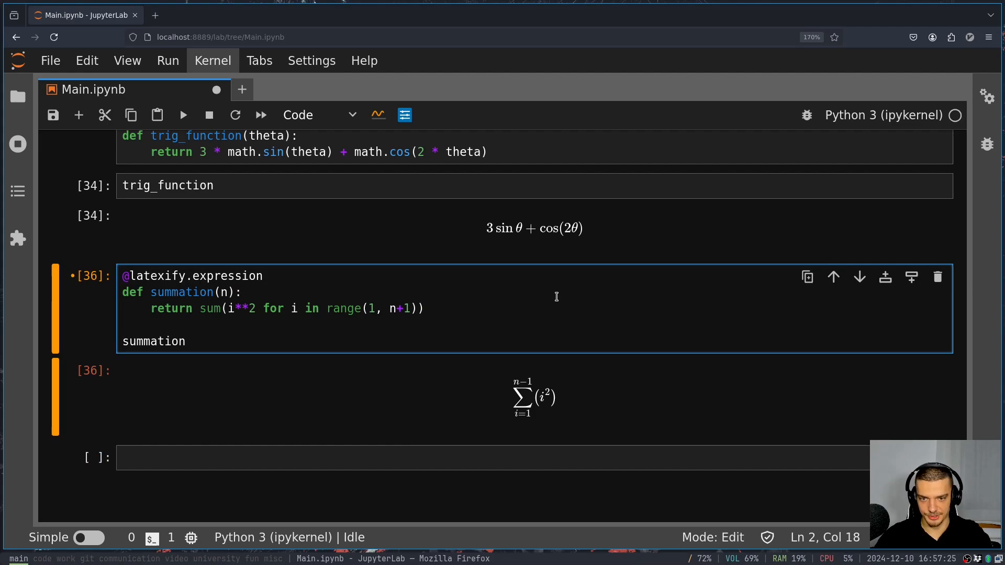
{"action": "key", "text": "ctrl+s"}
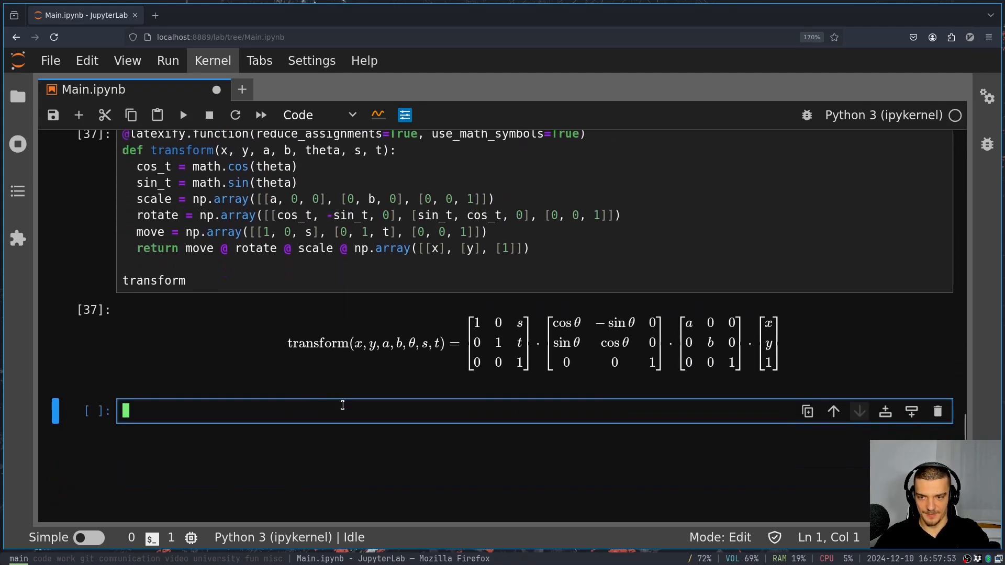
Begin a new cell with print(t to print the rendered transform function
{"action": "type", "text": "print(t"}
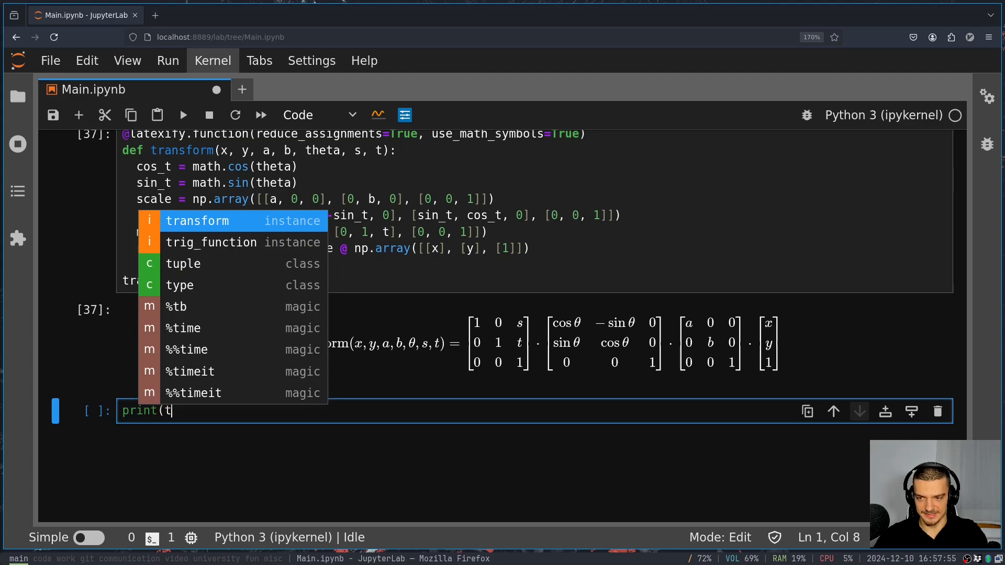